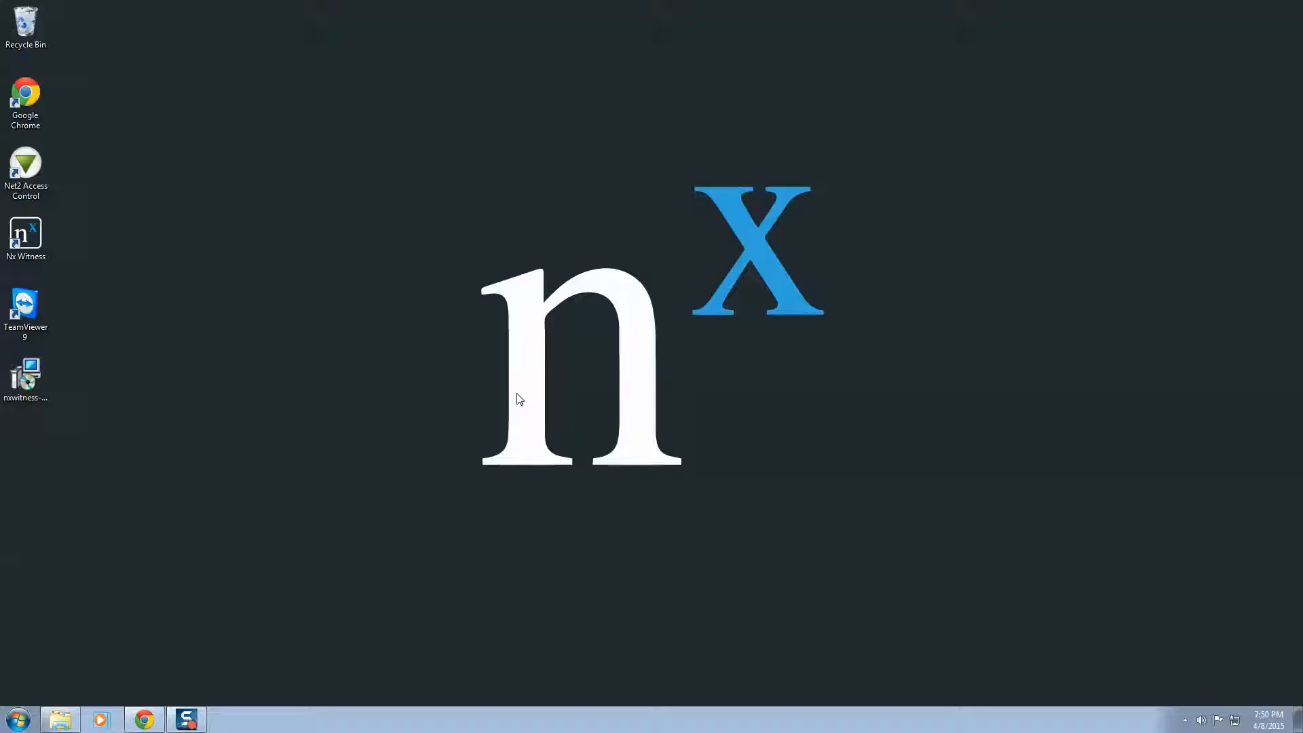
{"action": "mouse_move", "coordinate": [517, 396]}
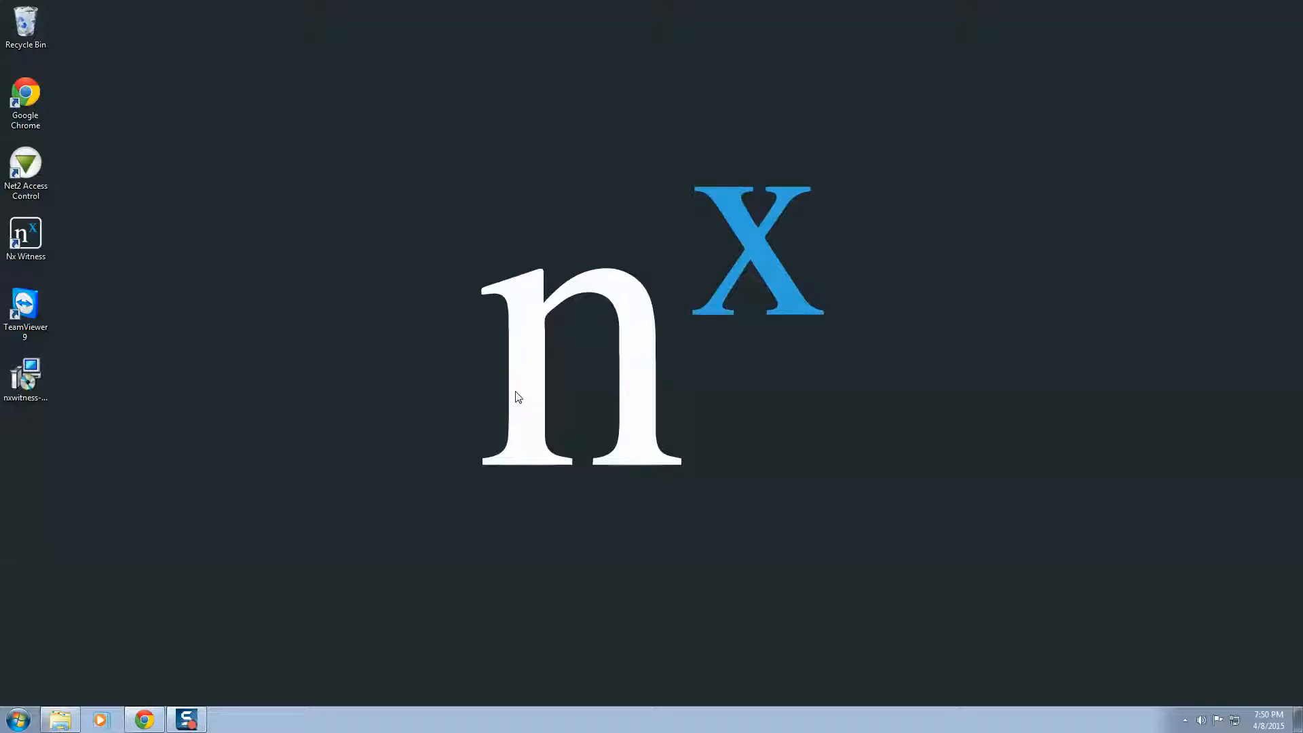
{"action": "mouse_move", "coordinate": [432, 441]}
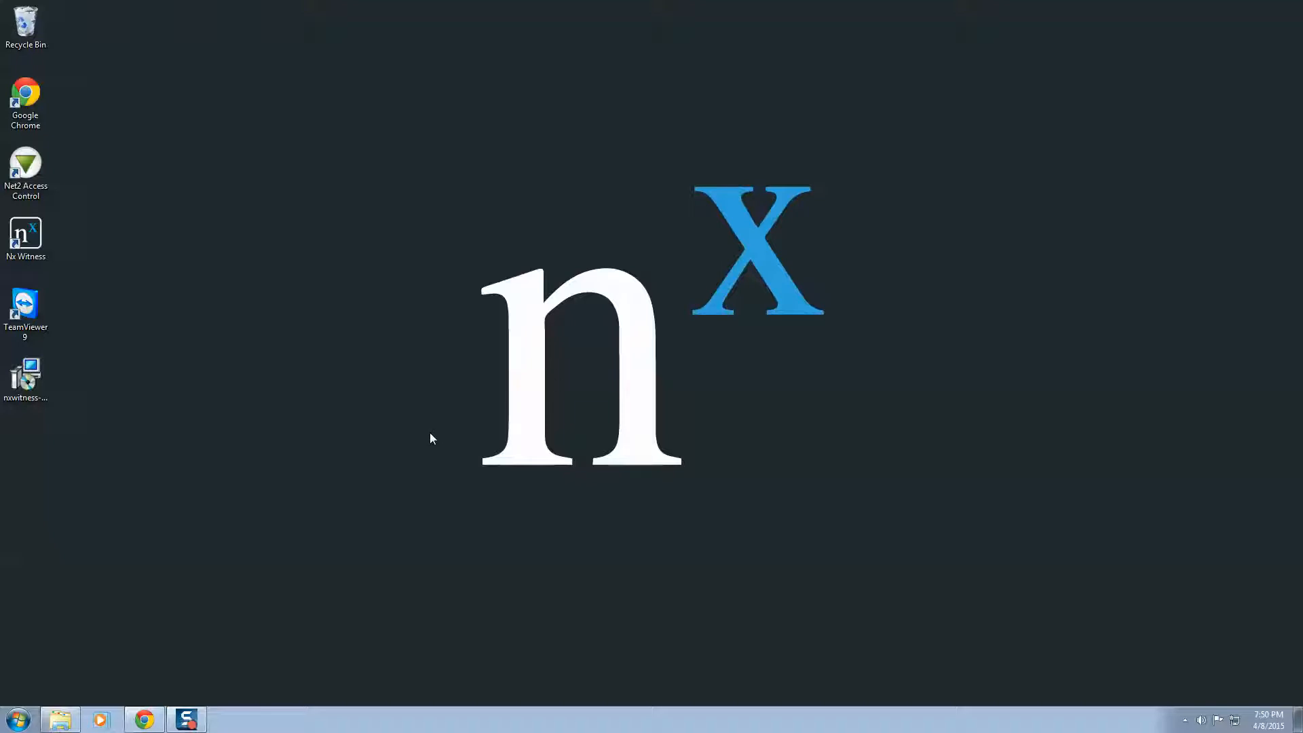
{"action": "mouse_move", "coordinate": [438, 434]}
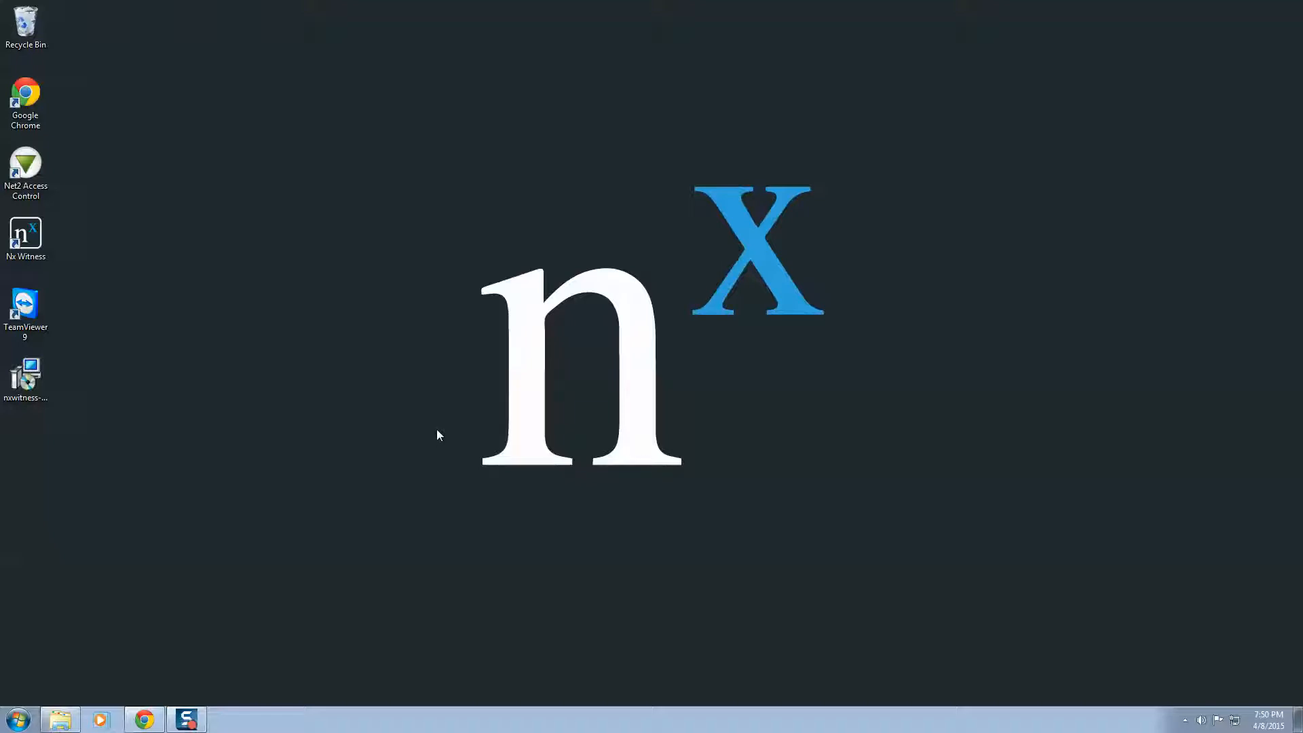
{"action": "mouse_move", "coordinate": [235, 422]}
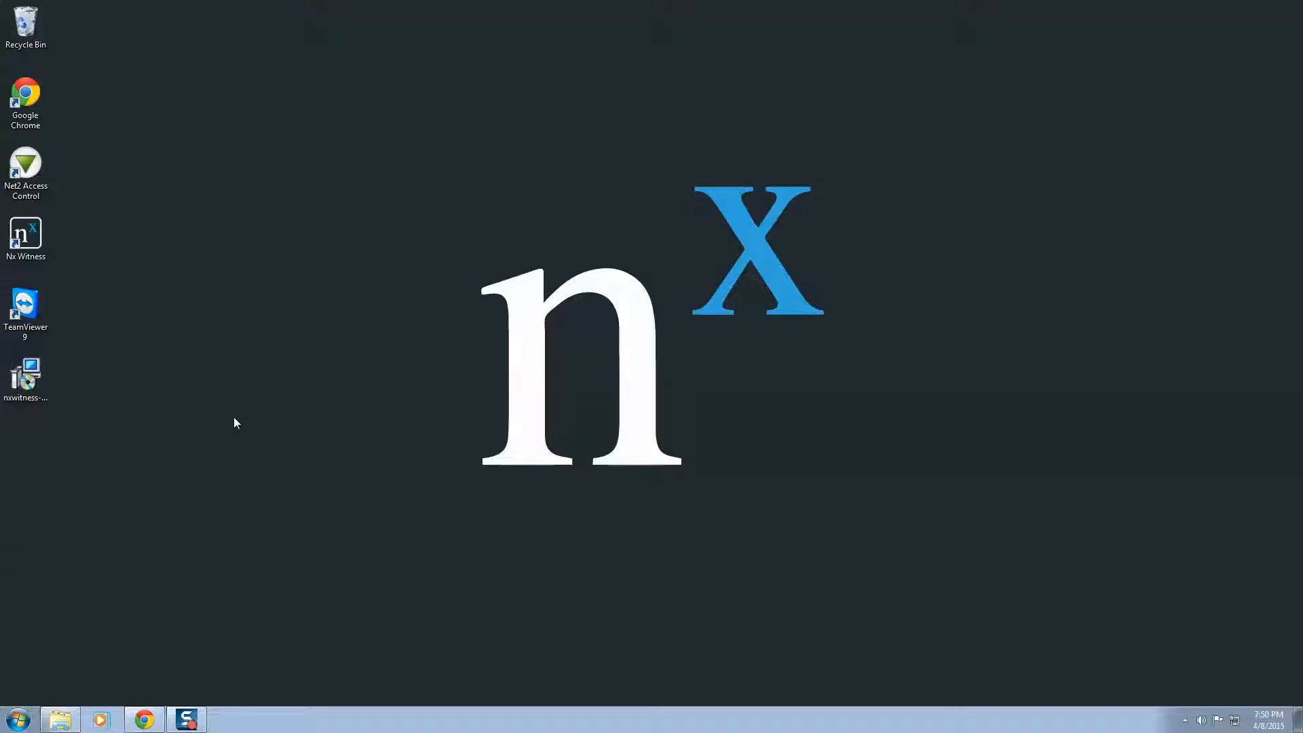
{"action": "mouse_move", "coordinate": [171, 419]}
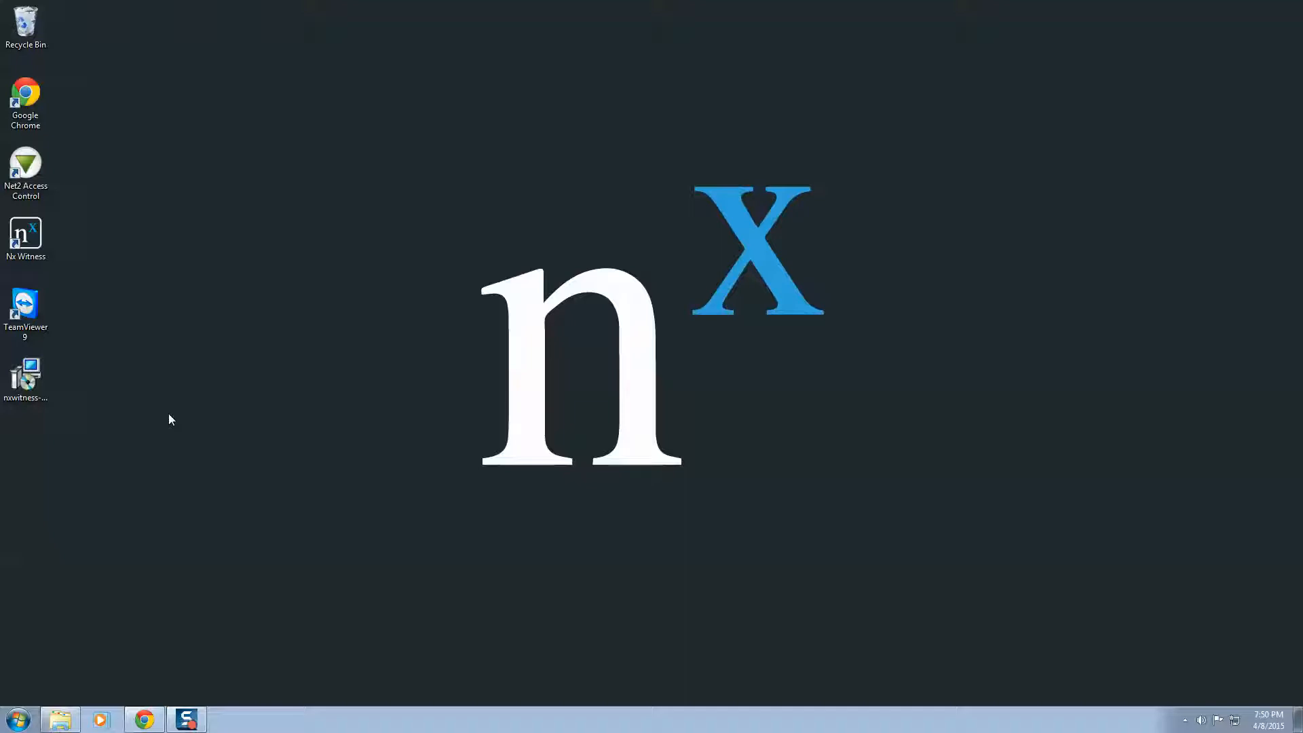
Step: Run the Nx Witness Paxton Plugin installer, accept the license, install, and finish the wizard
{"action": "left_click", "coordinate": [24, 379]}
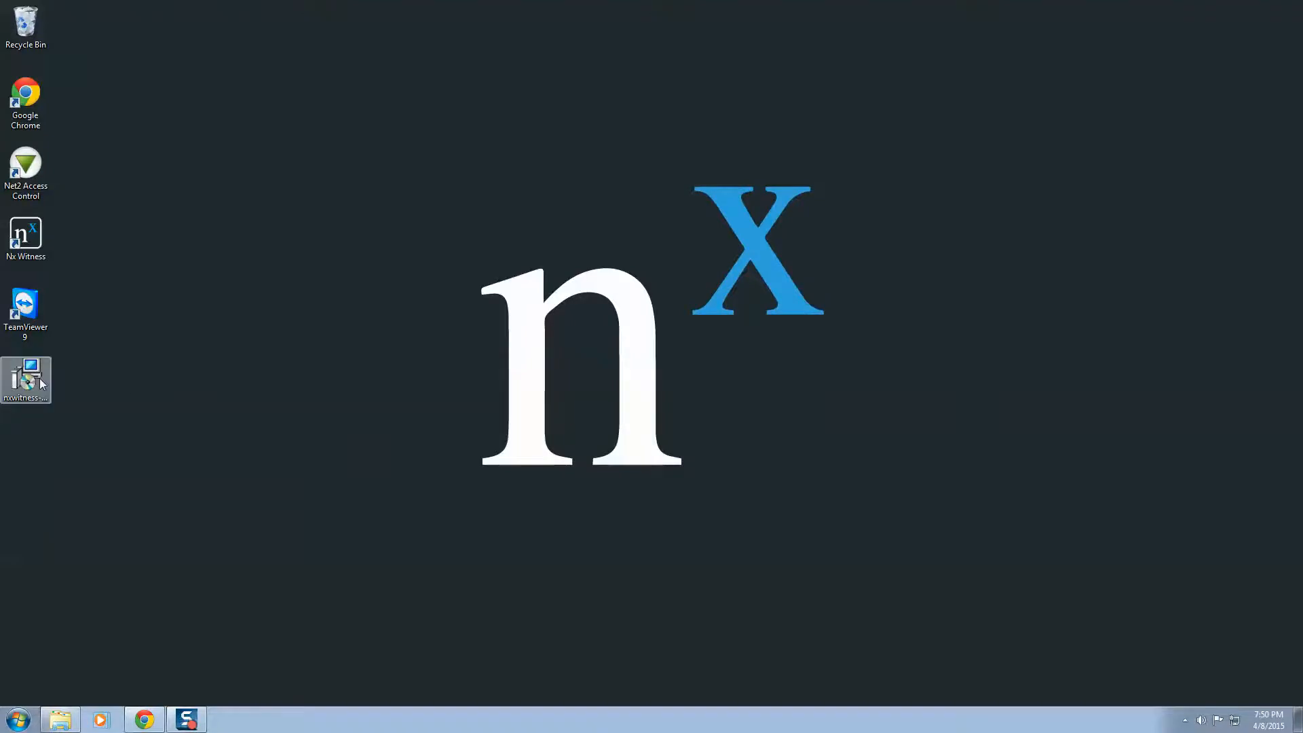
{"action": "double_click", "coordinate": [25, 379]}
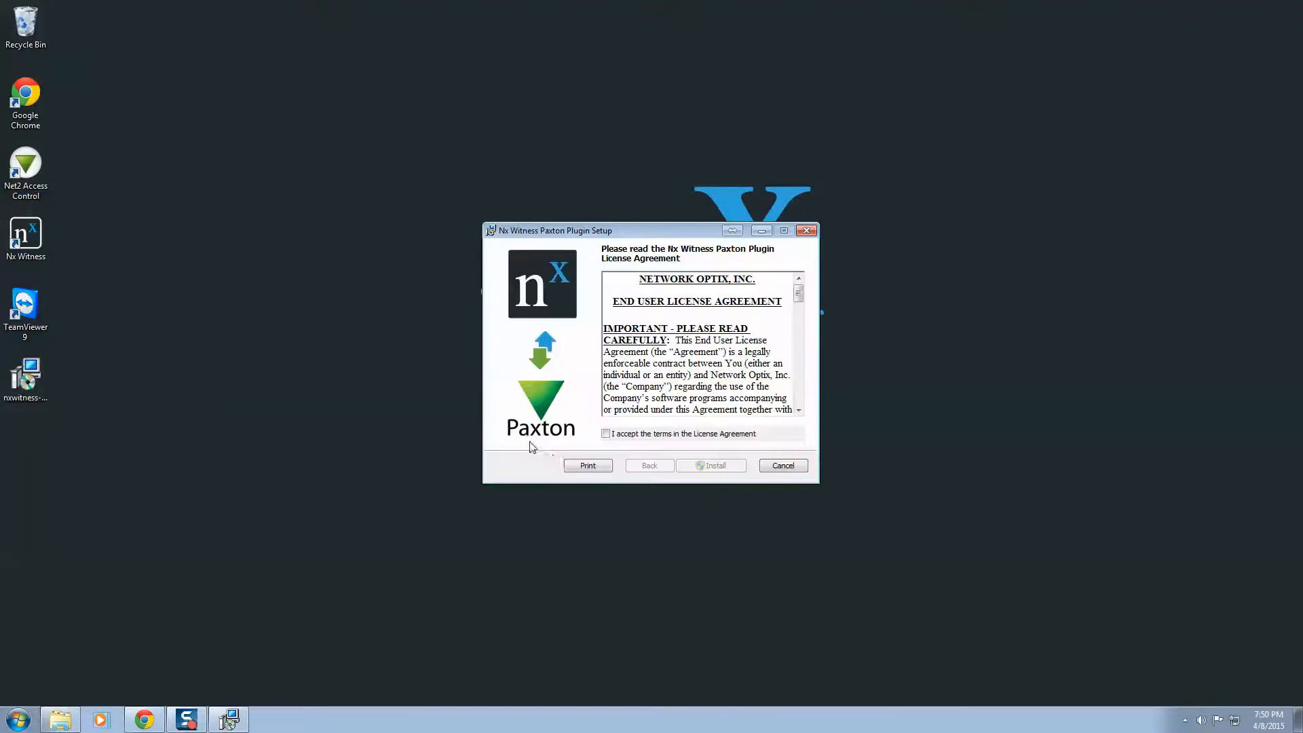
{"action": "left_click", "coordinate": [606, 434]}
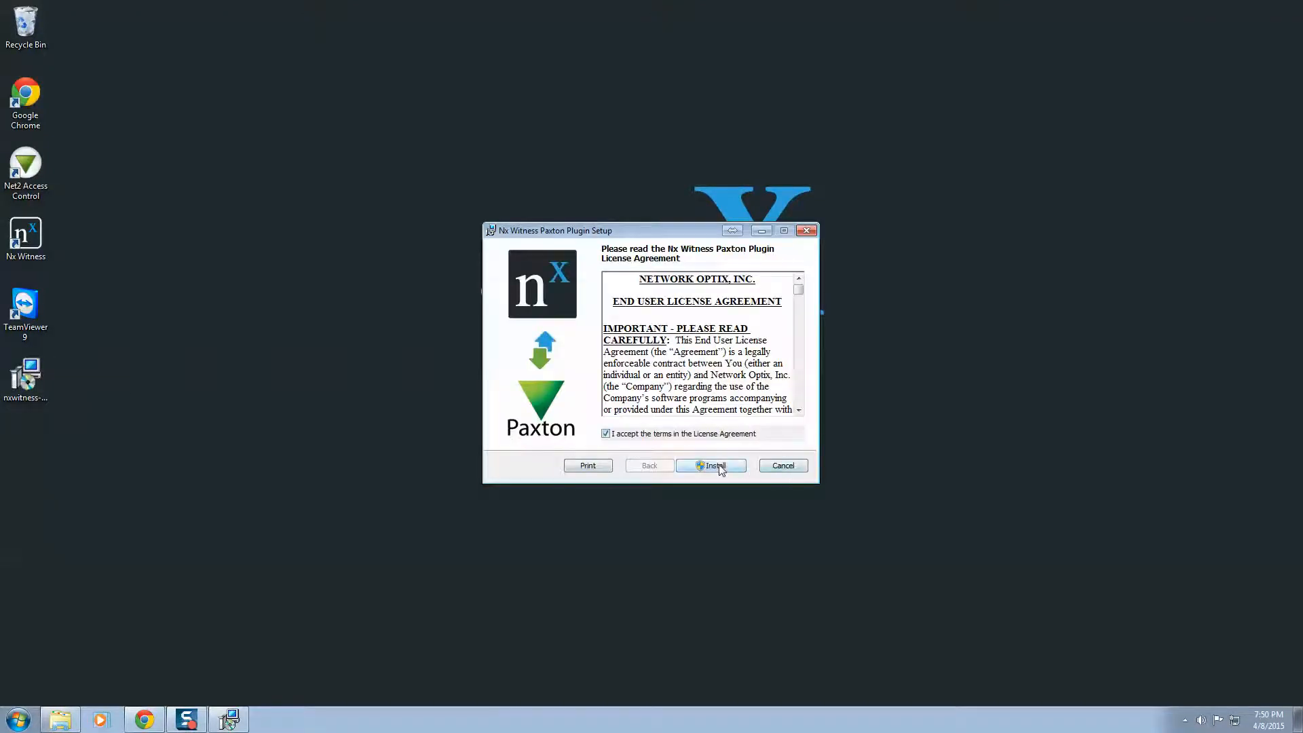
{"action": "left_click", "coordinate": [710, 465]}
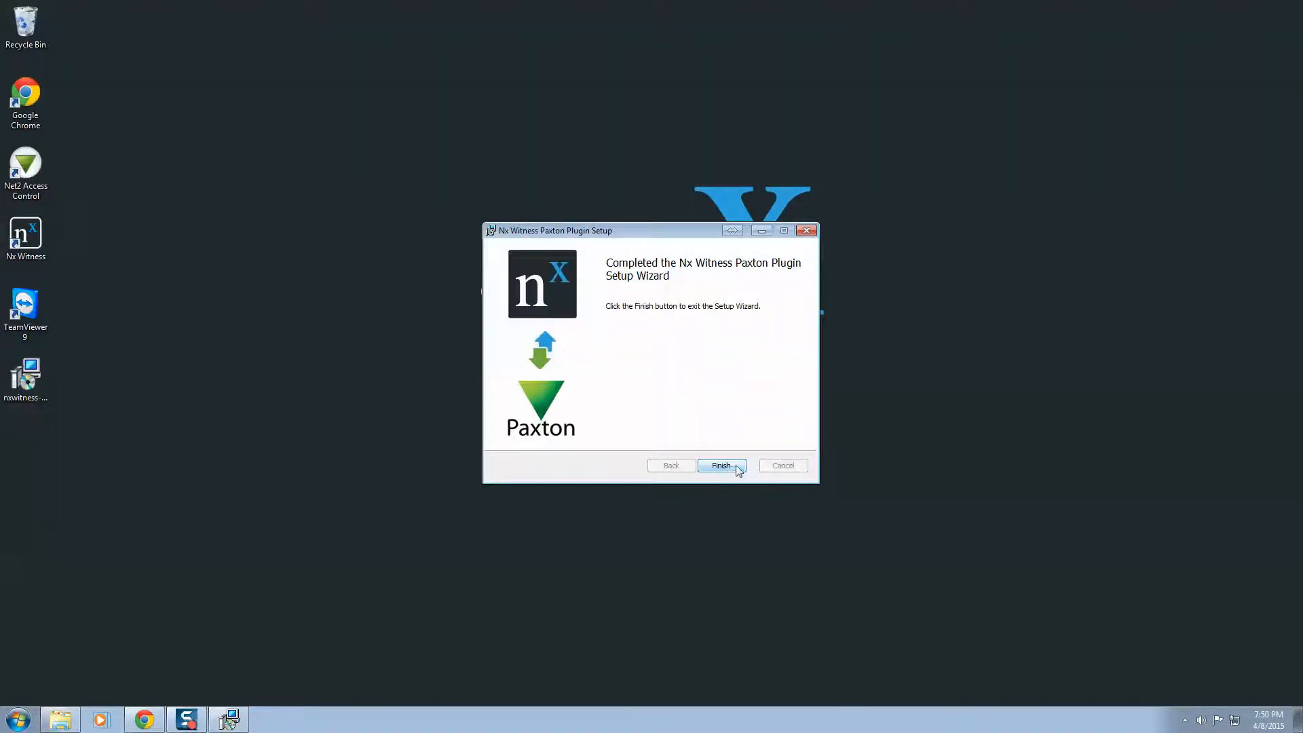
{"action": "left_click", "coordinate": [719, 465]}
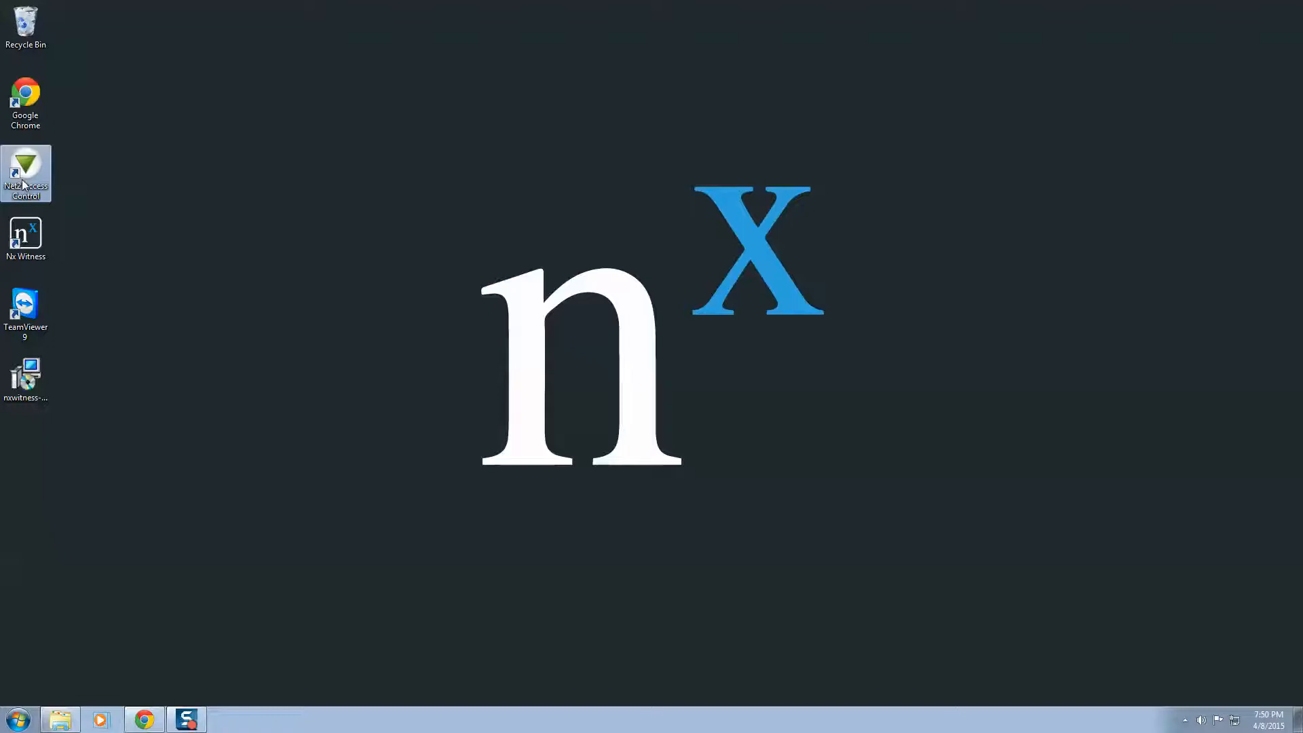
Step: Launch Net2 Access Control from the desktop and confirm the logon to reach the welcome page
{"action": "double_click", "coordinate": [25, 173]}
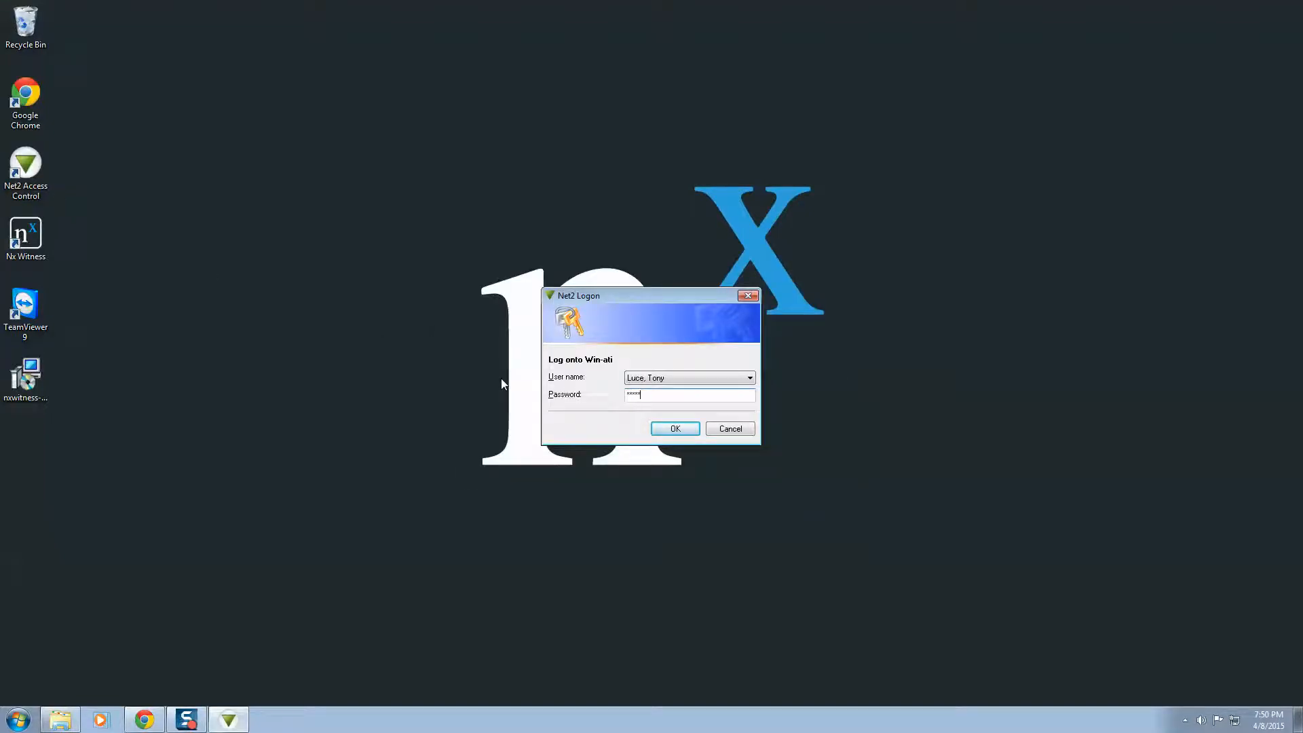
{"action": "left_click", "coordinate": [674, 428]}
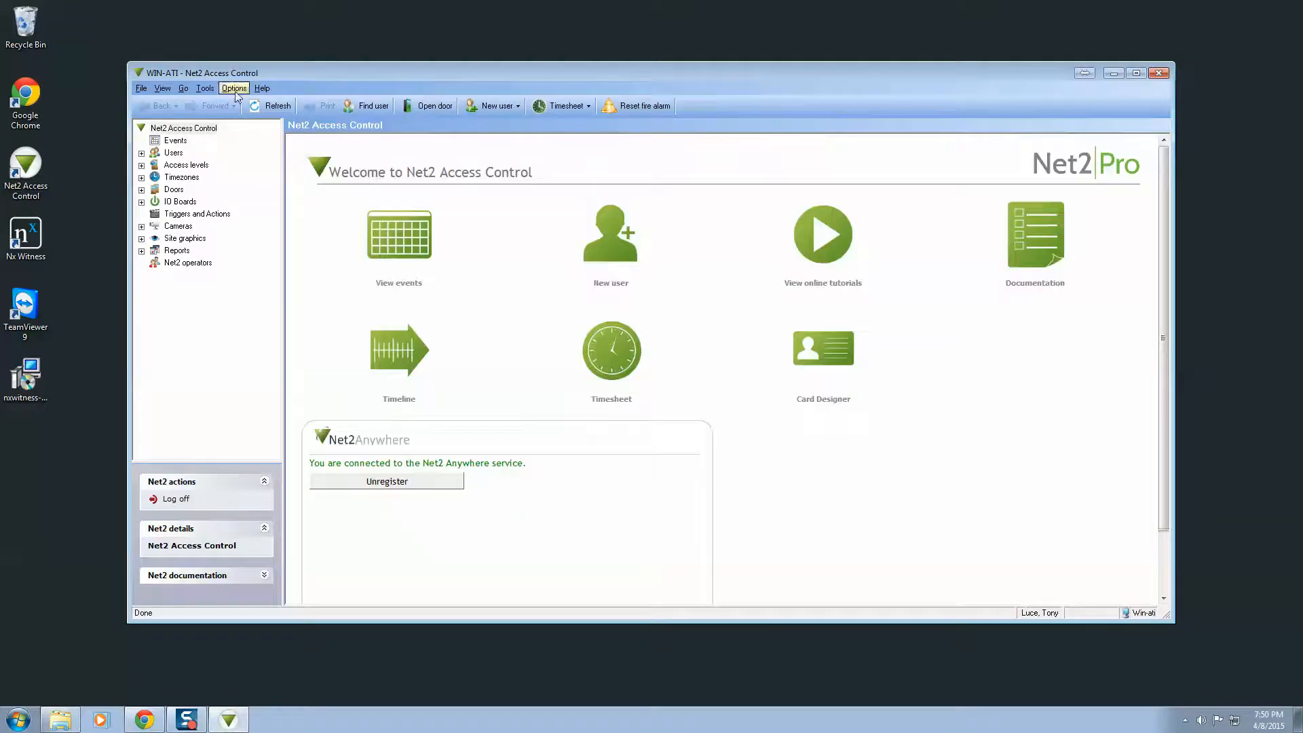
Step: In Options > Camera integration, add a new camera server of type NxWitness
{"action": "left_click", "coordinate": [235, 88]}
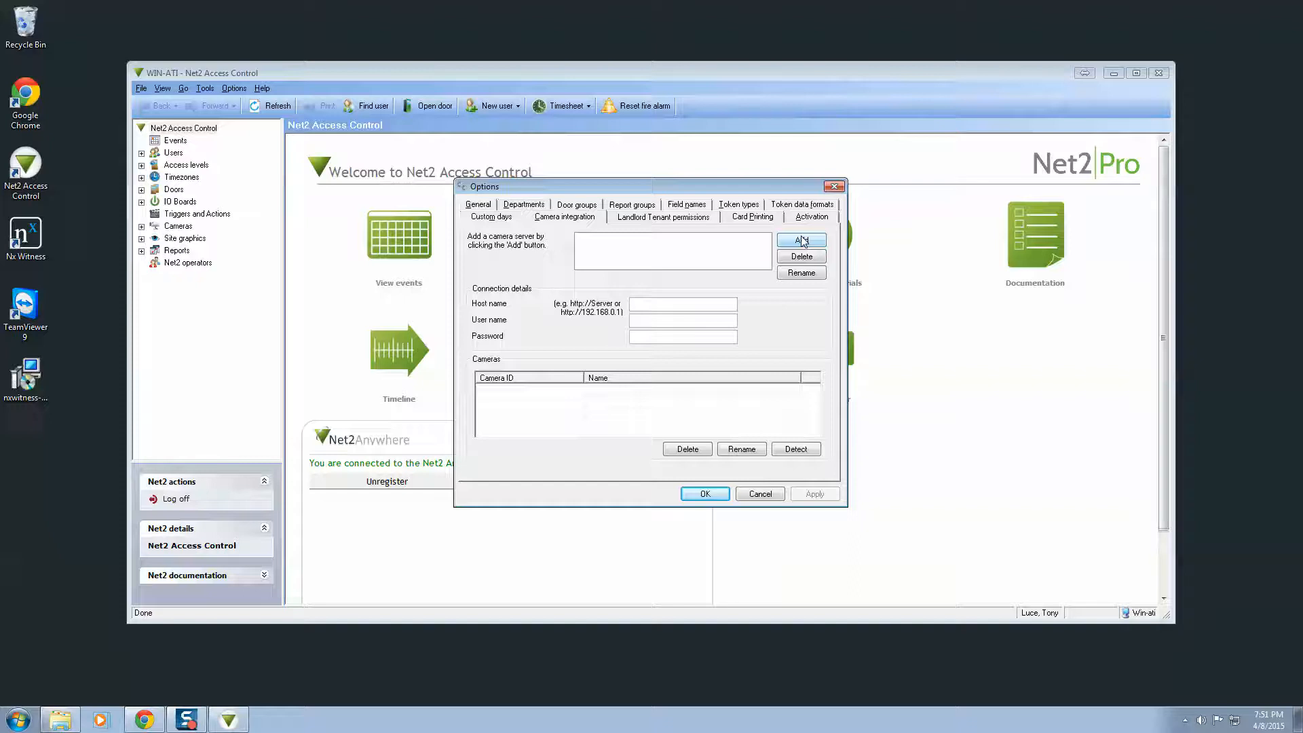
{"action": "left_click", "coordinate": [799, 240]}
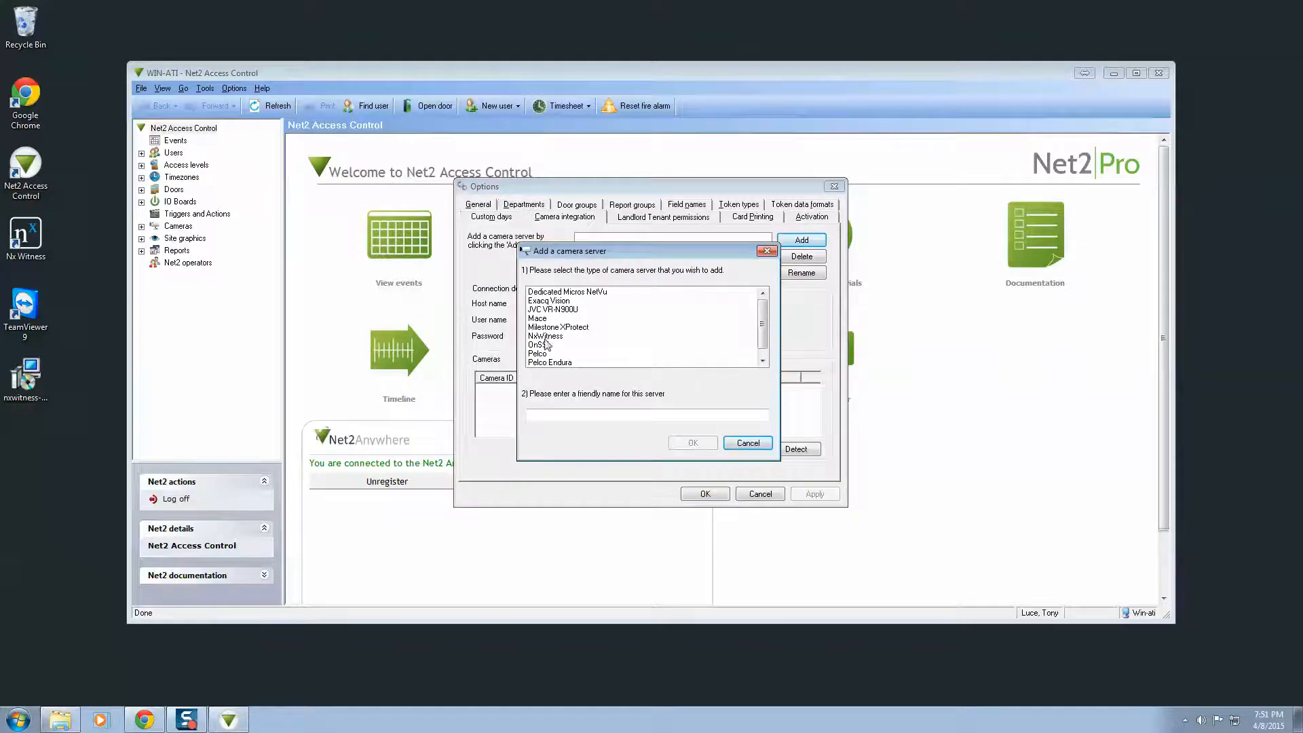
{"action": "left_click", "coordinate": [546, 336]}
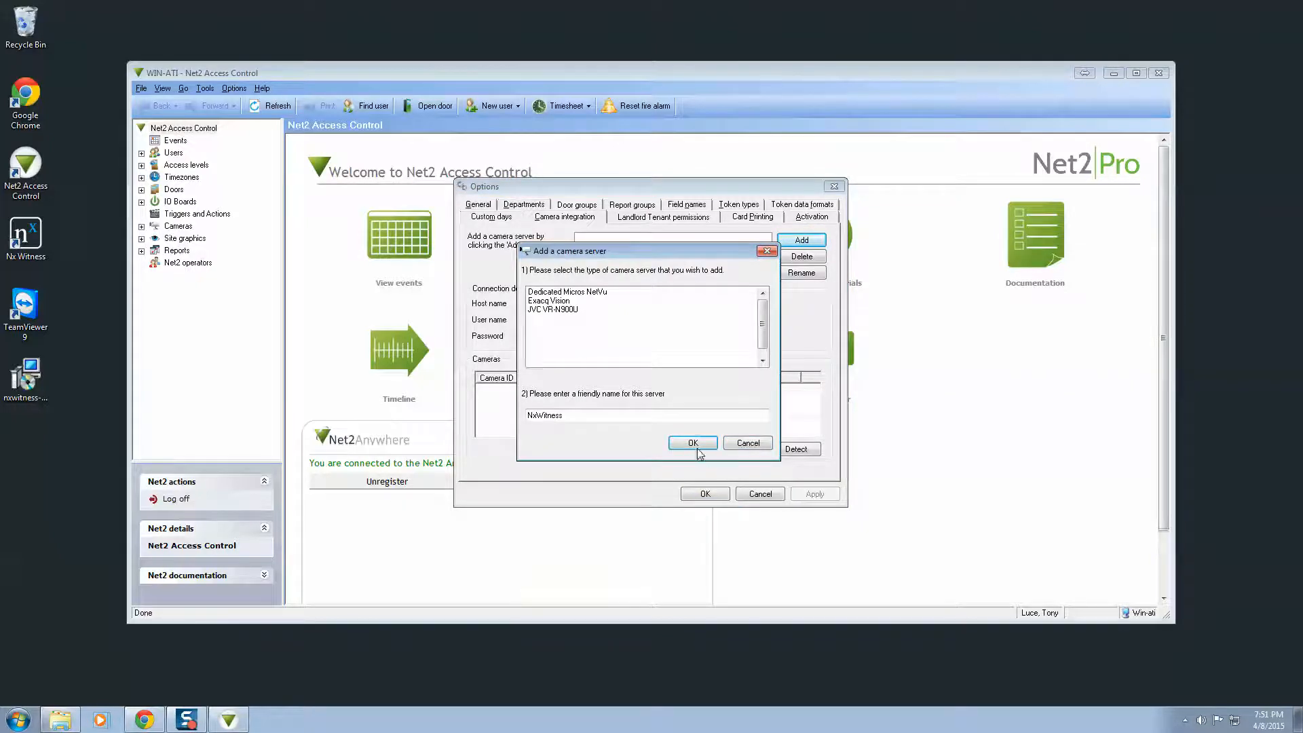
{"action": "left_click", "coordinate": [692, 442]}
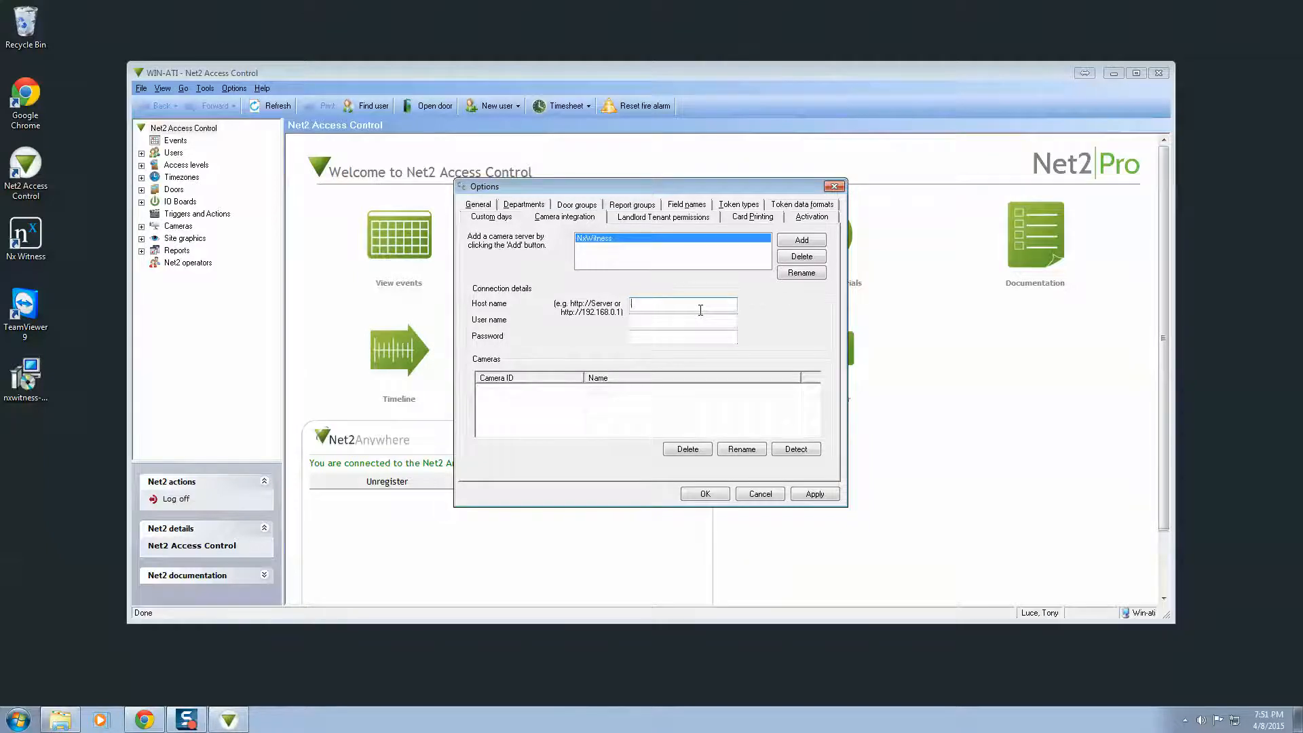
Step: Enter the NxWitness host demo.networkoptix.com:7001, user name paxton and the password
{"action": "type", "text": "http"}
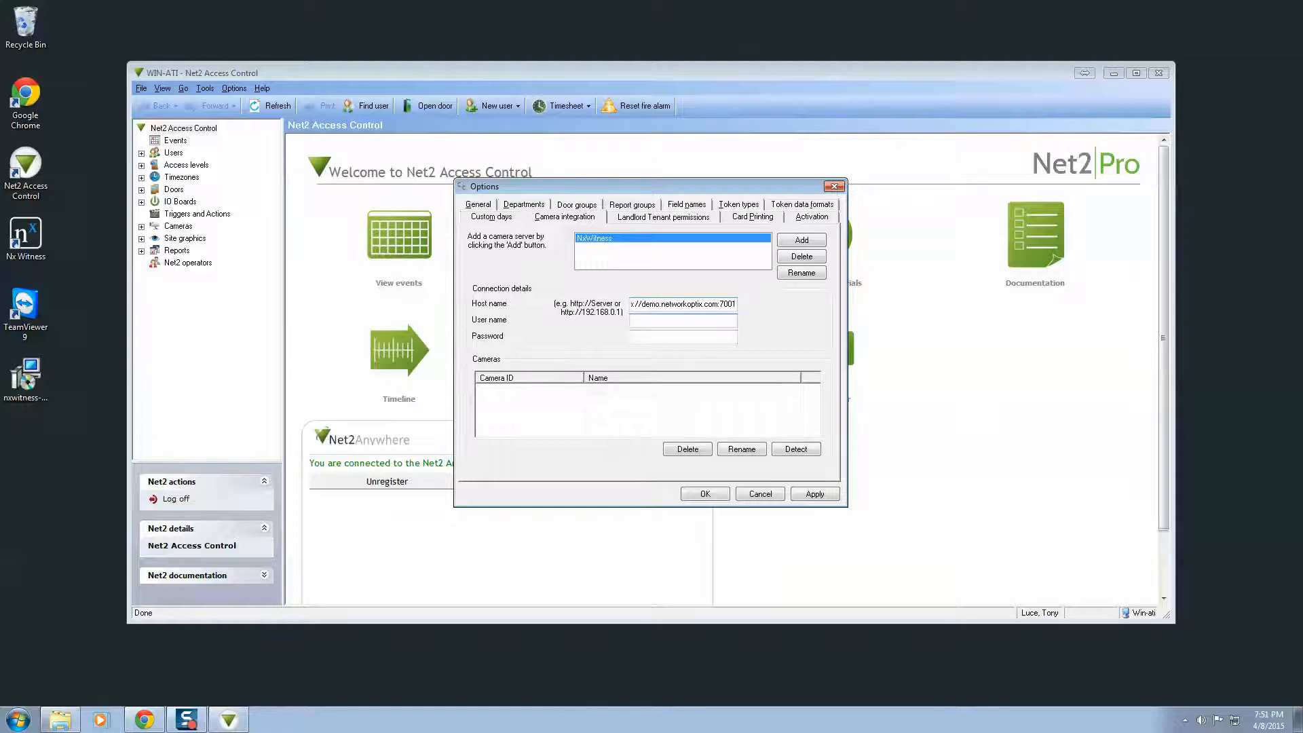
{"action": "left_click", "coordinate": [682, 321]}
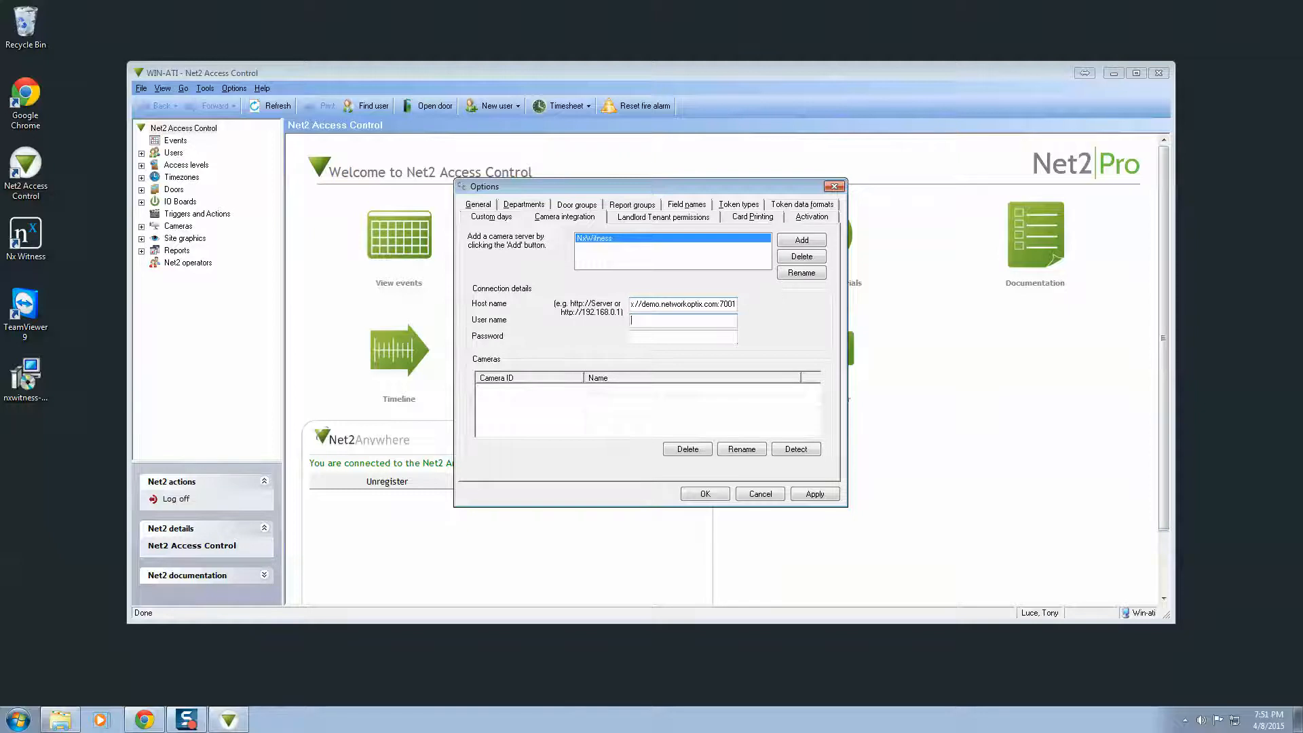
{"action": "type", "text": "paxton"}
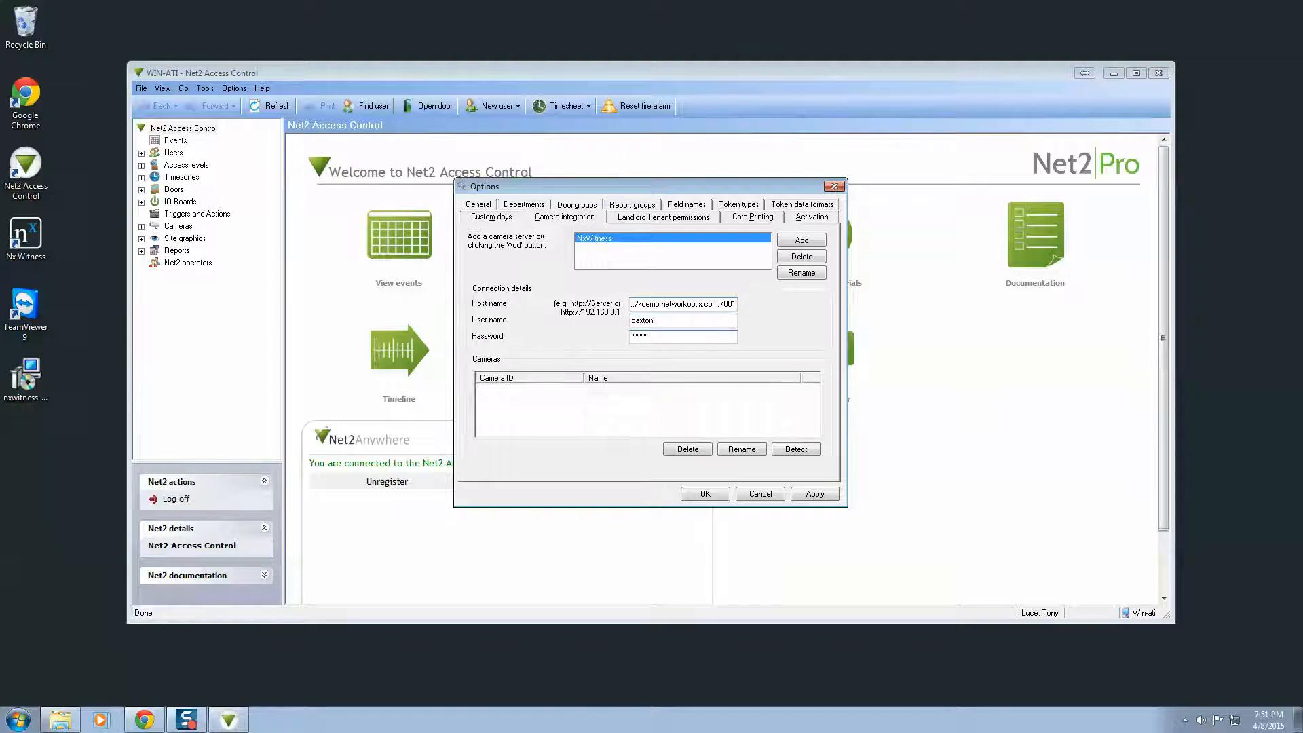
{"action": "left_click", "coordinate": [794, 449]}
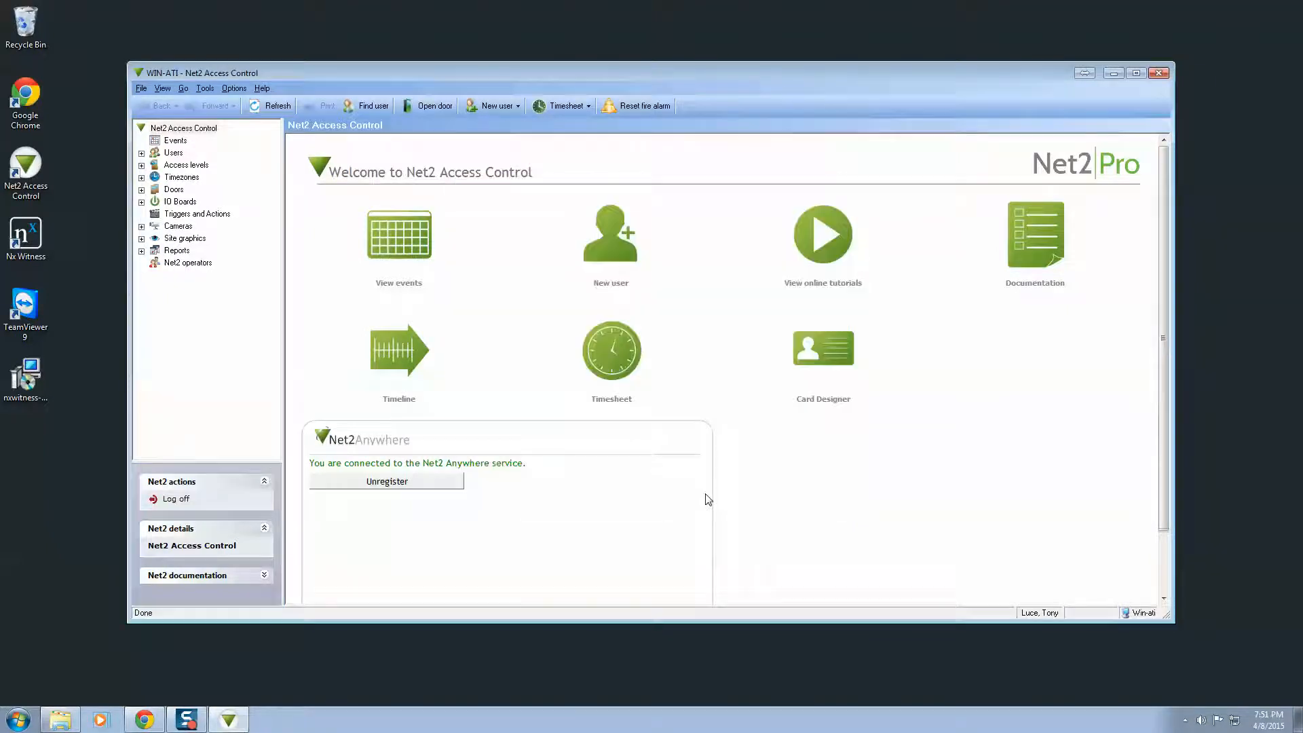
Step: From the Doors section, link the IT Room door to the IT Room Door camera and apply
{"action": "left_click", "coordinate": [172, 190]}
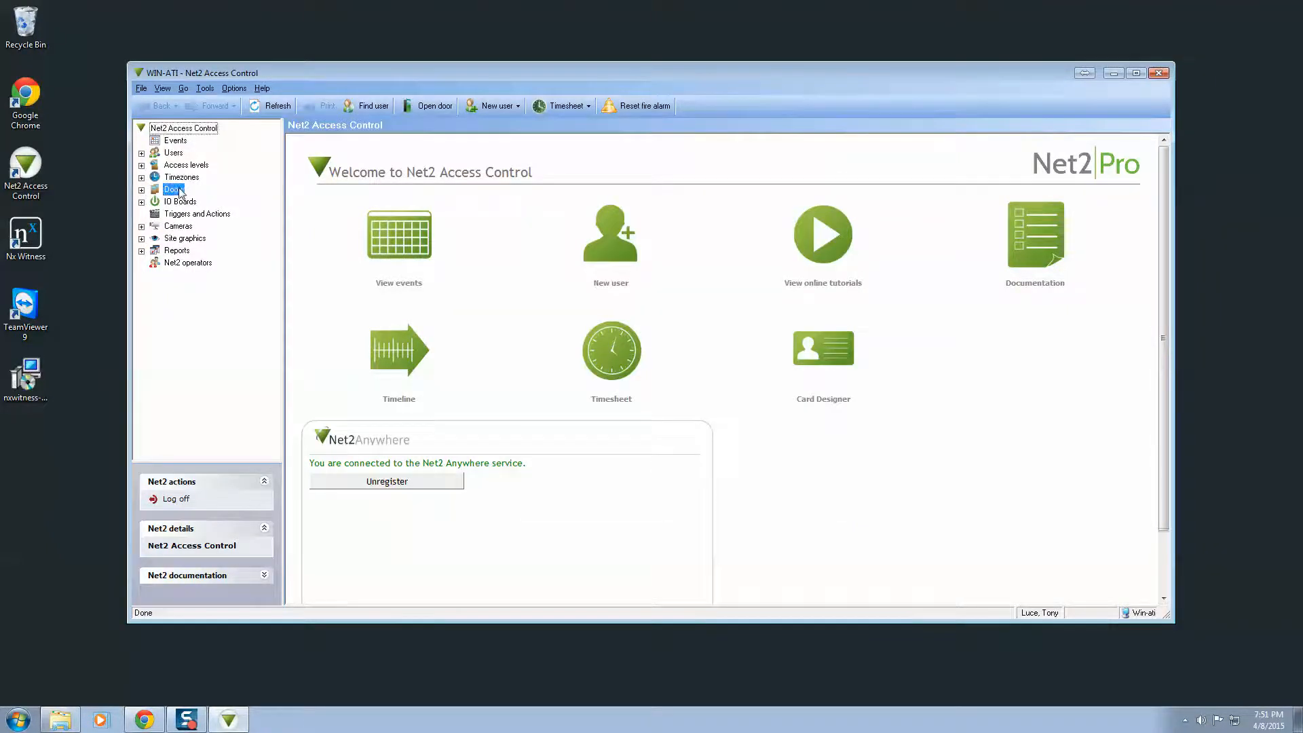
{"action": "left_click", "coordinate": [194, 201]}
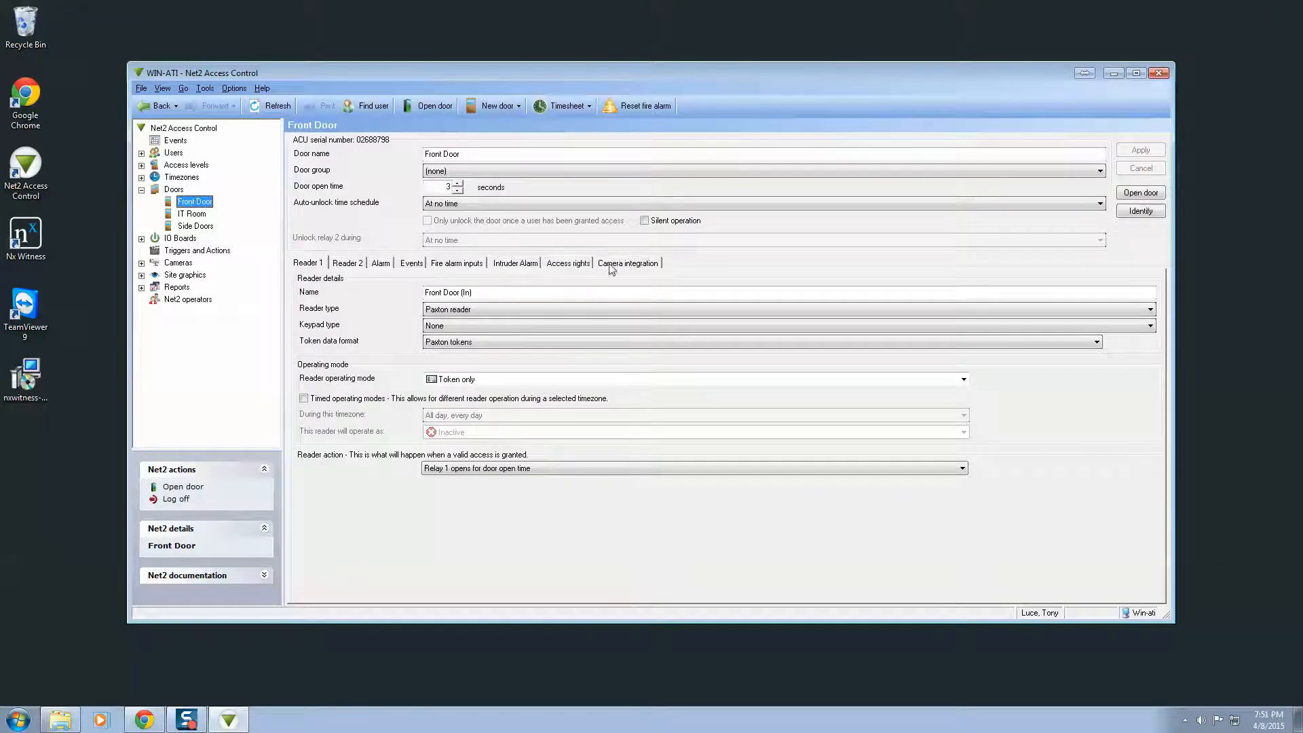
{"action": "left_click", "coordinate": [627, 262]}
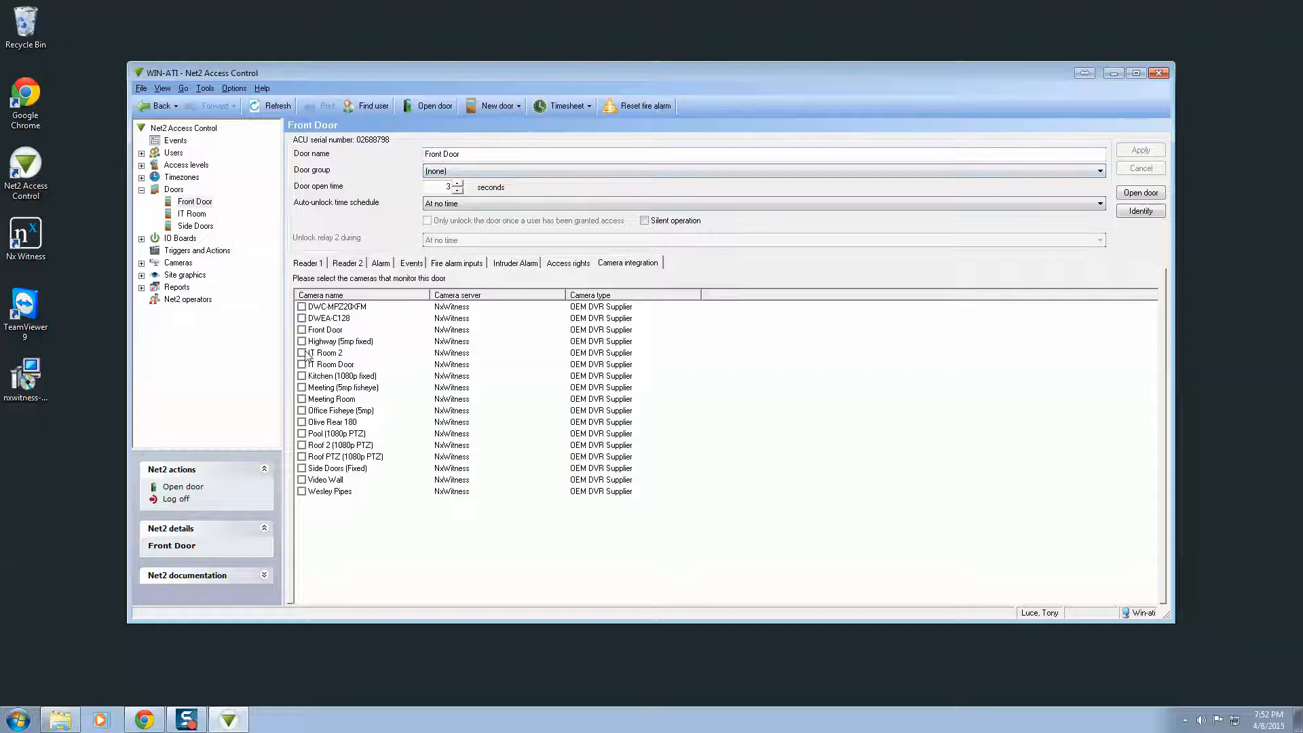
{"action": "left_click", "coordinate": [1139, 150]}
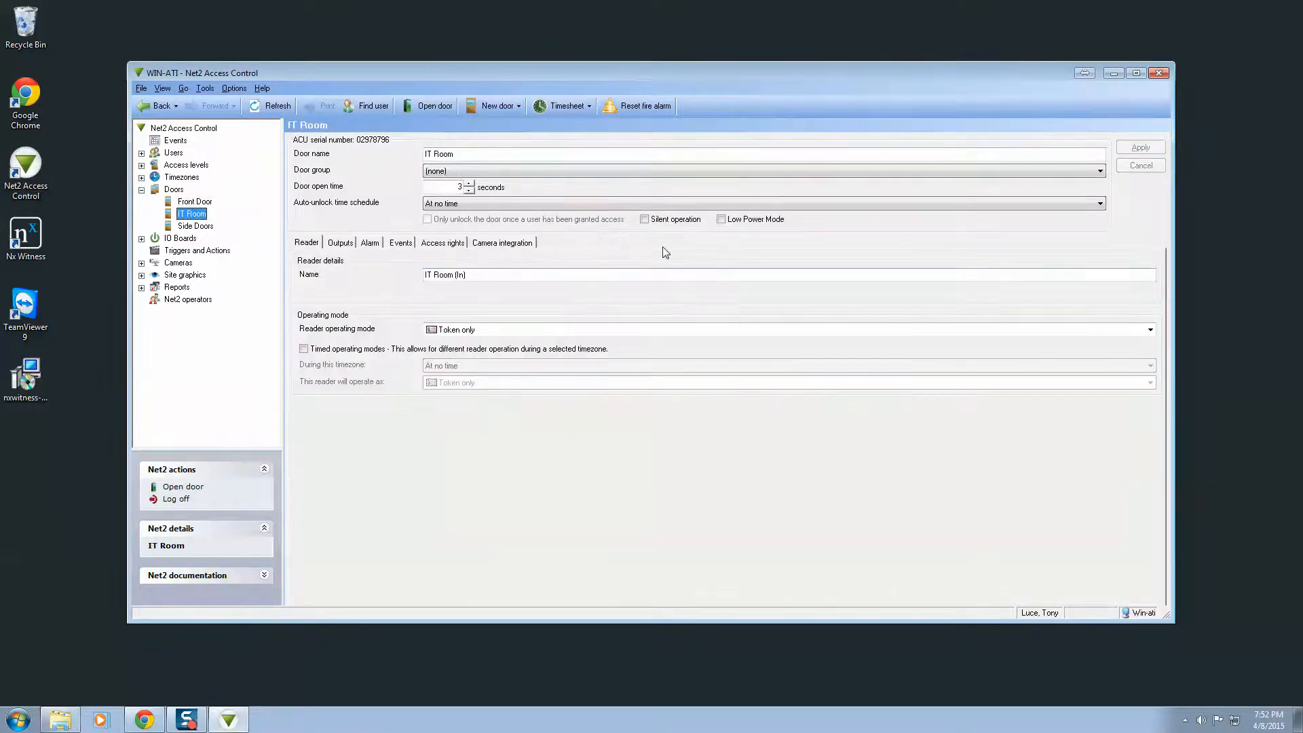
{"action": "left_click", "coordinate": [500, 242]}
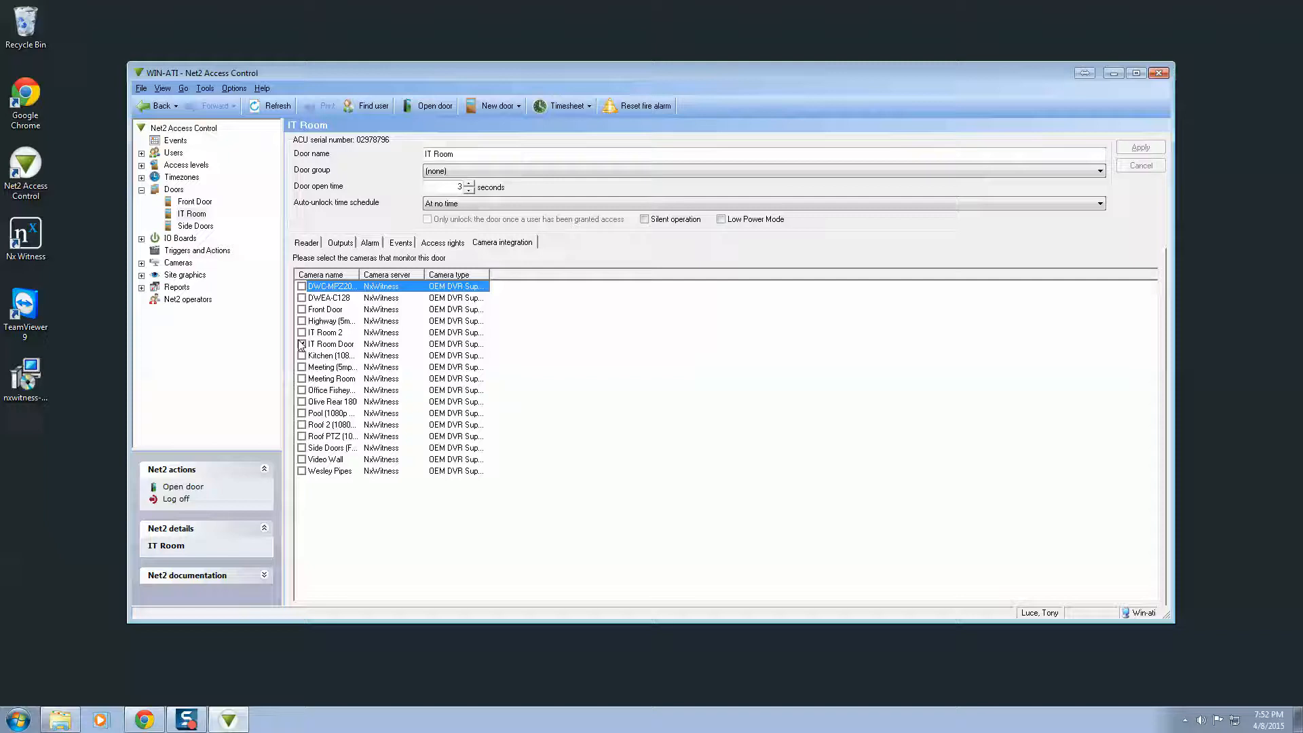
{"action": "left_click", "coordinate": [301, 343]}
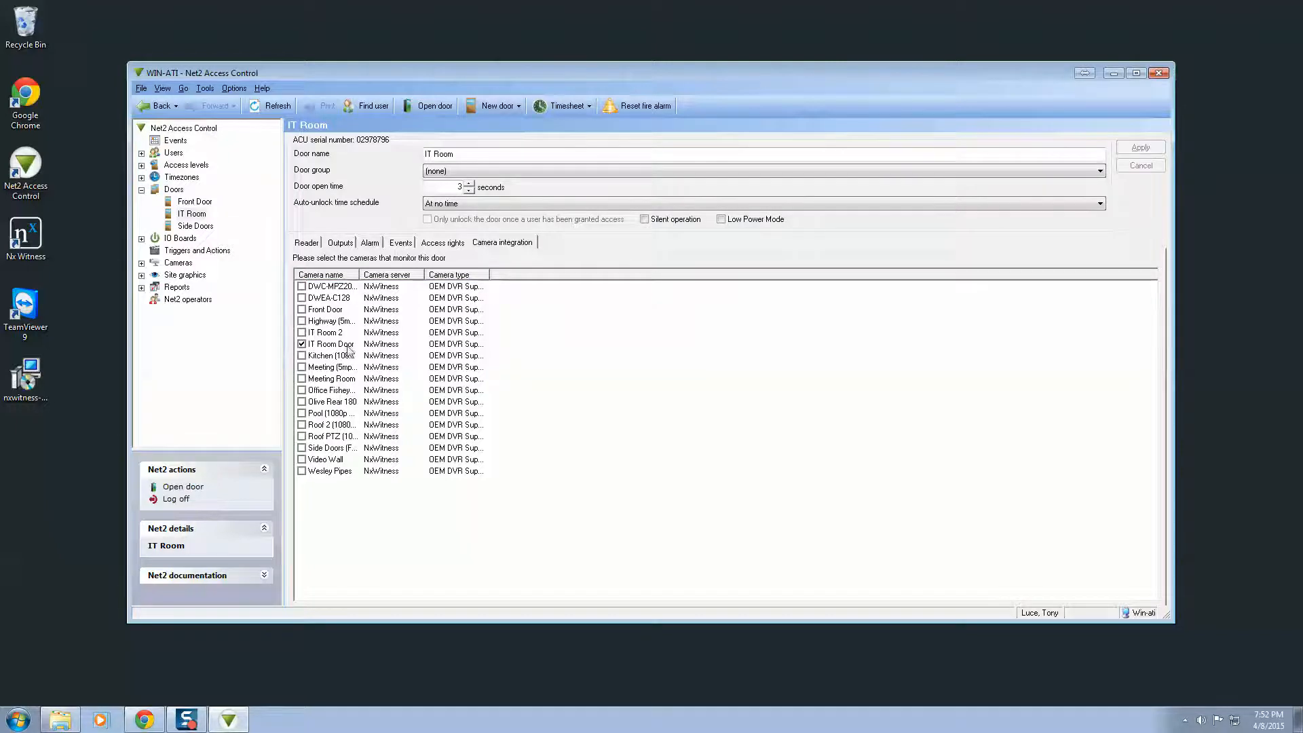
Step: Link the Side Doors door to the Side Doors (Fixed) camera
{"action": "left_click", "coordinate": [194, 226]}
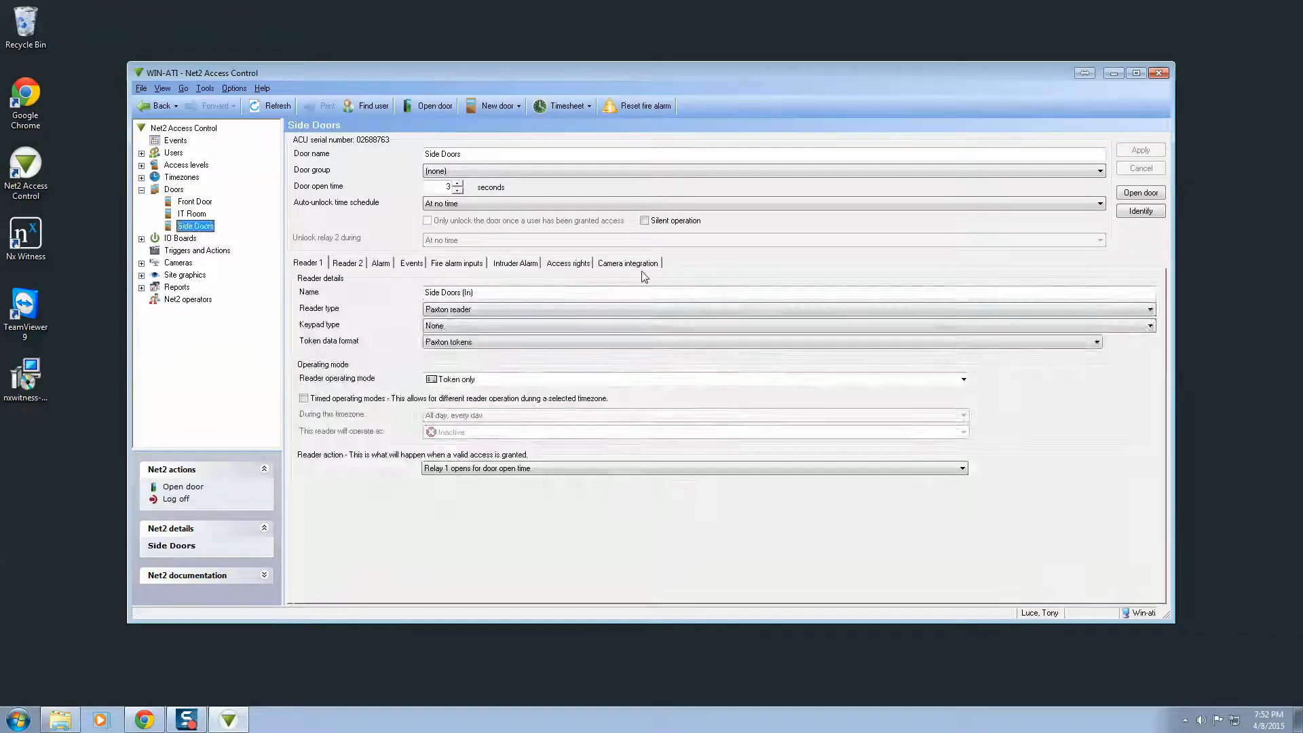
{"action": "left_click", "coordinate": [627, 262]}
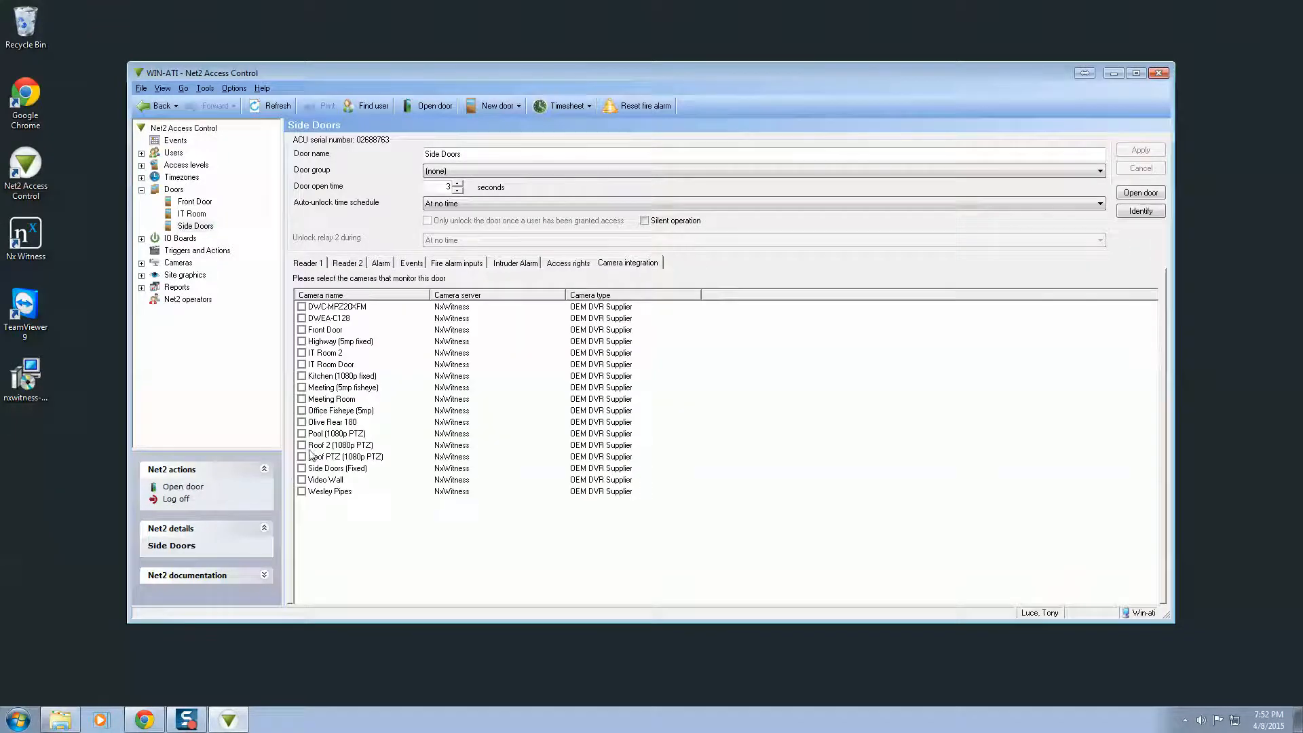
{"action": "left_click", "coordinate": [301, 468]}
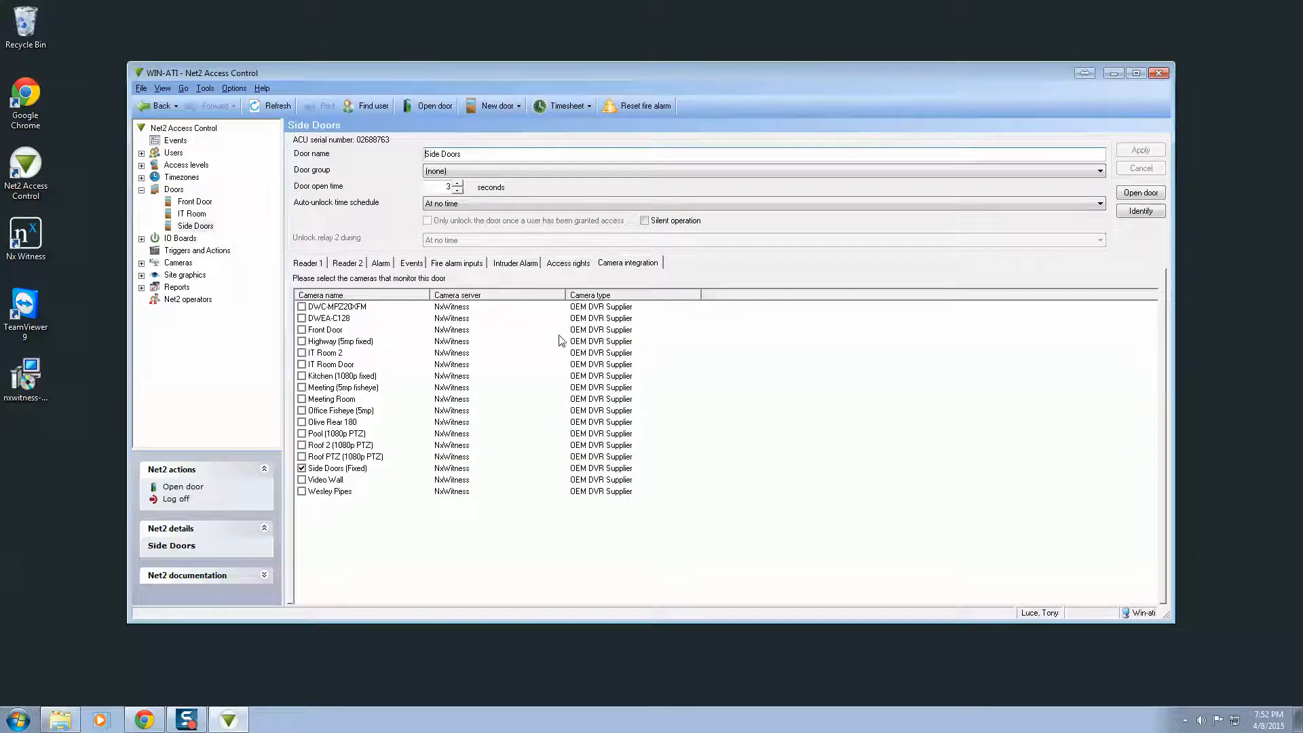
{"action": "mouse_move", "coordinate": [868, 74]}
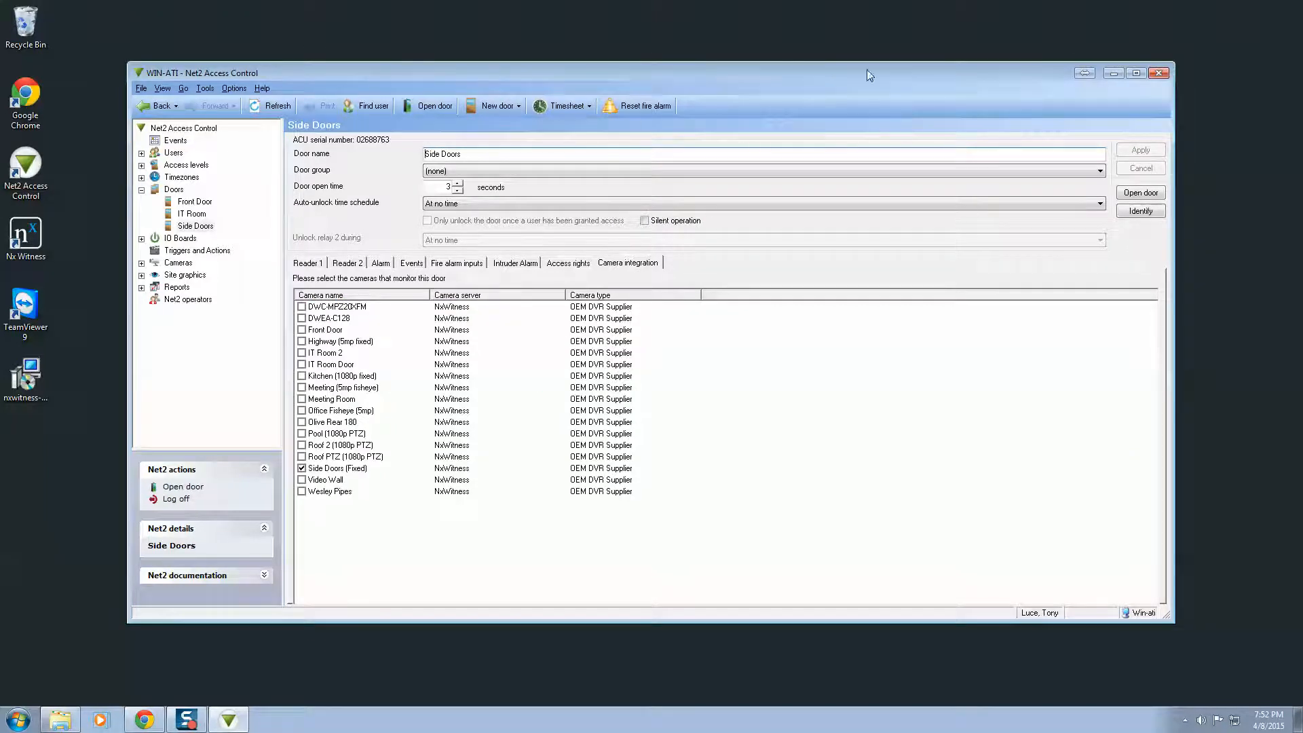
Step: Show the event log and filter it with the search text 'front door'
{"action": "left_click", "coordinate": [175, 139]}
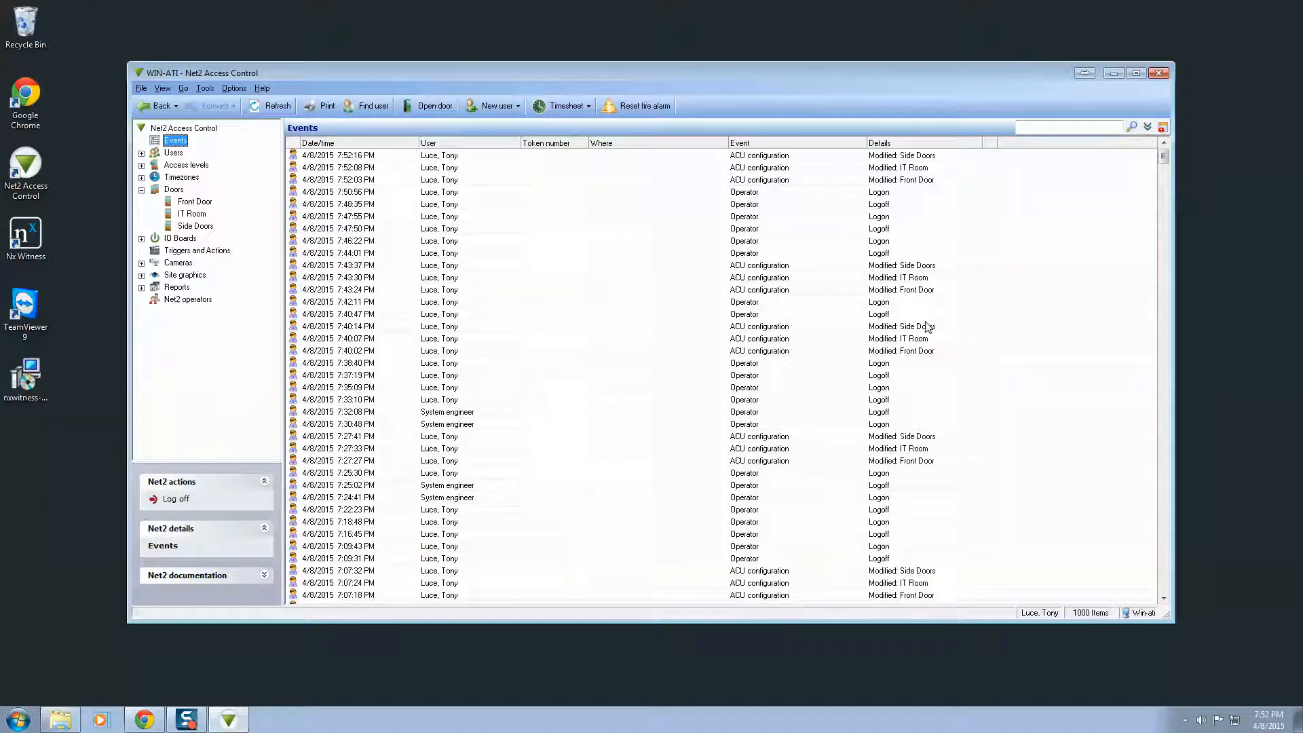
{"action": "mouse_move", "coordinate": [951, 420]}
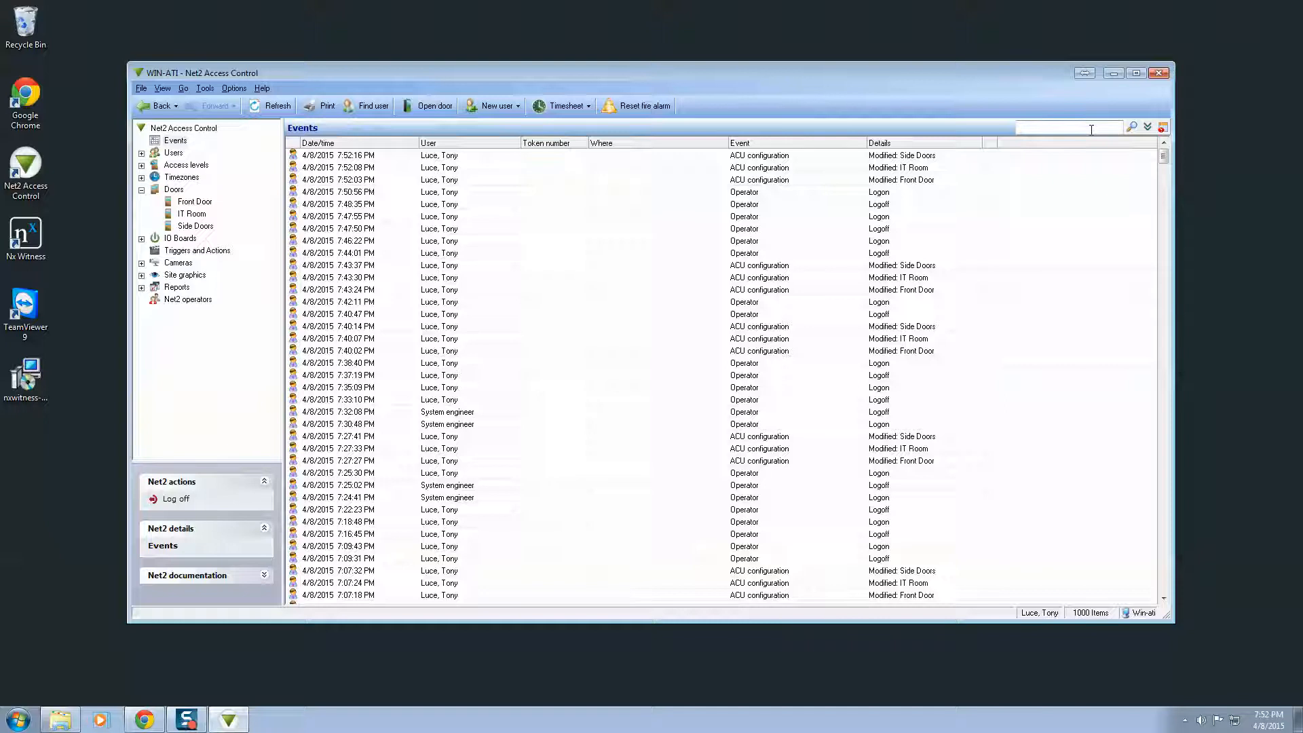
{"action": "type", "text": "front door"}
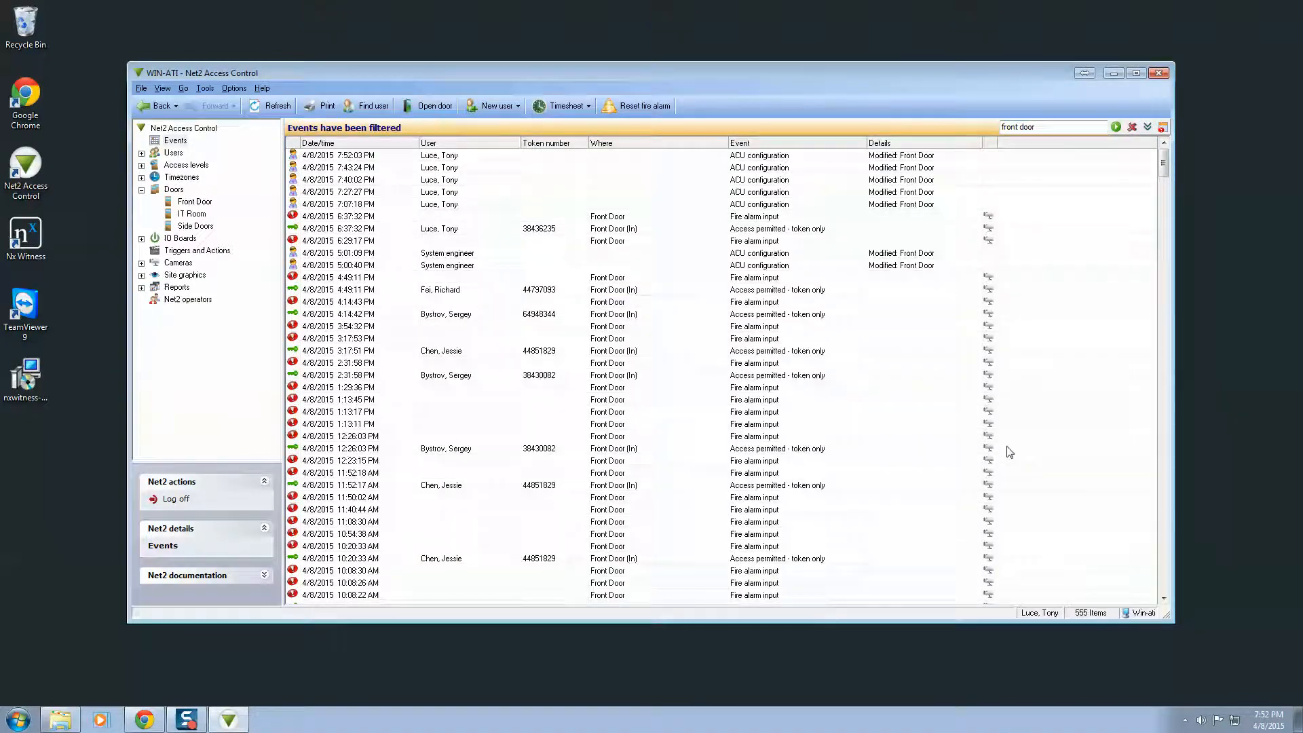
{"action": "mouse_move", "coordinate": [713, 440]}
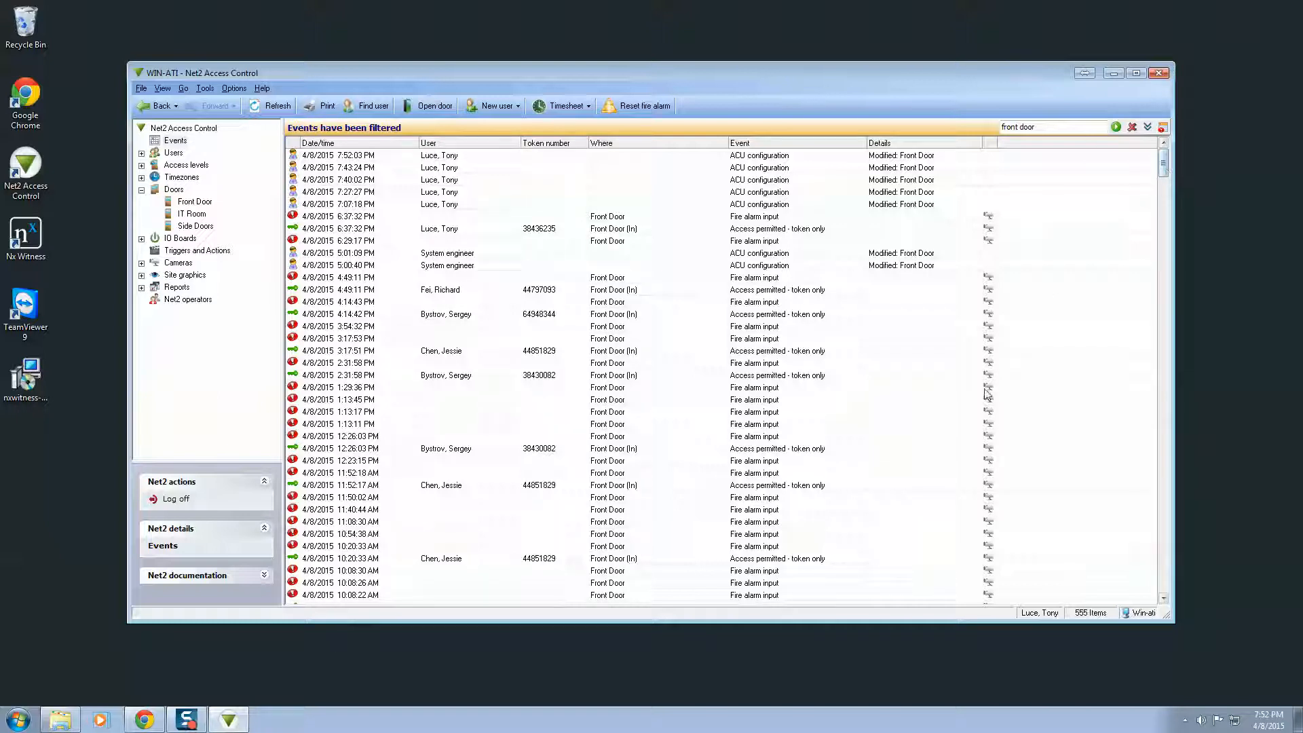
{"action": "mouse_move", "coordinate": [867, 527]}
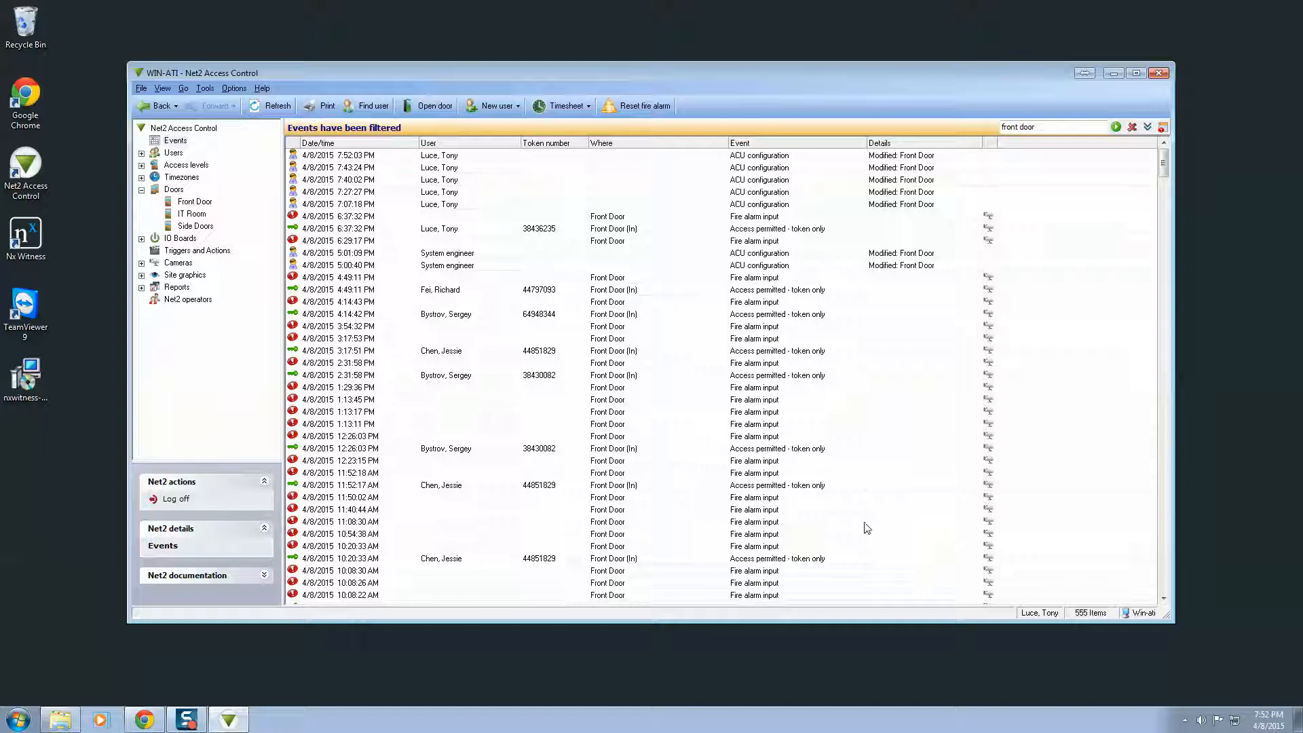
{"action": "mouse_move", "coordinate": [523, 357]}
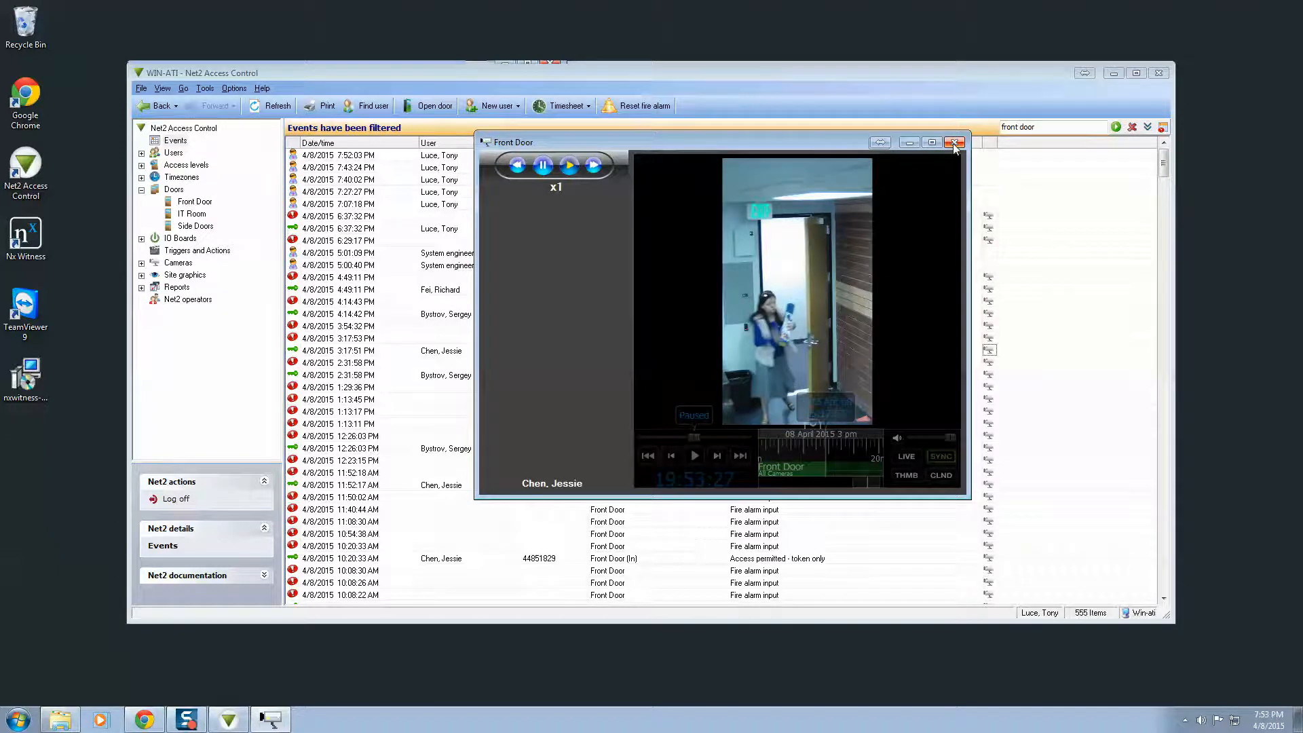
{"action": "left_click", "coordinate": [952, 142]}
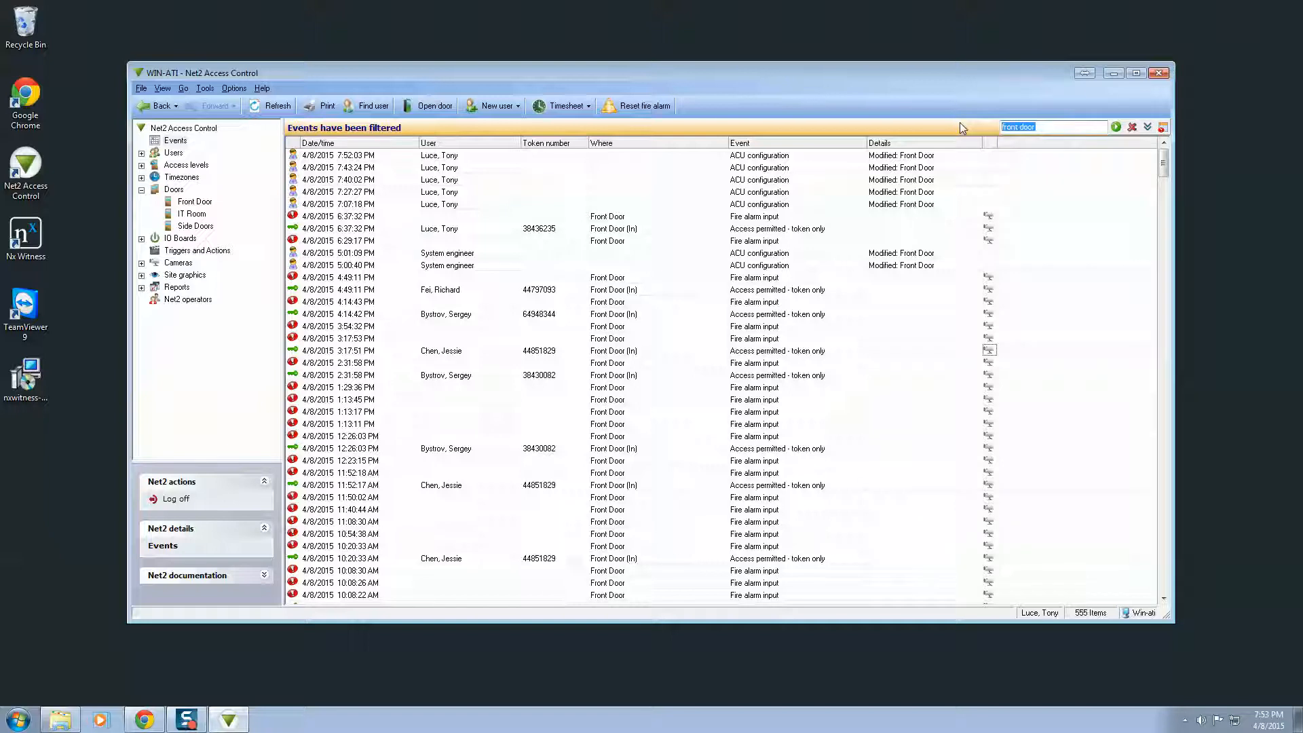
Step: Change the event log search text to 'side door'
{"action": "type", "text": "side"}
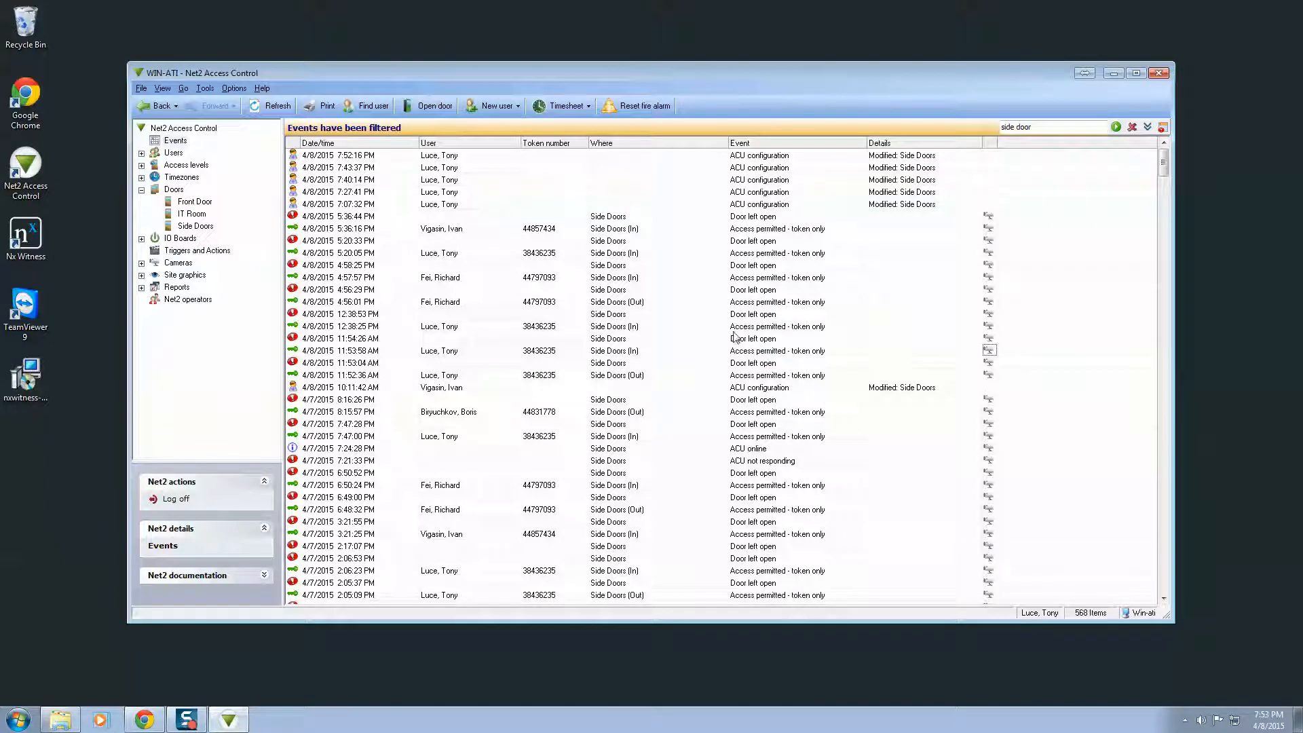
{"action": "mouse_move", "coordinate": [986, 490]}
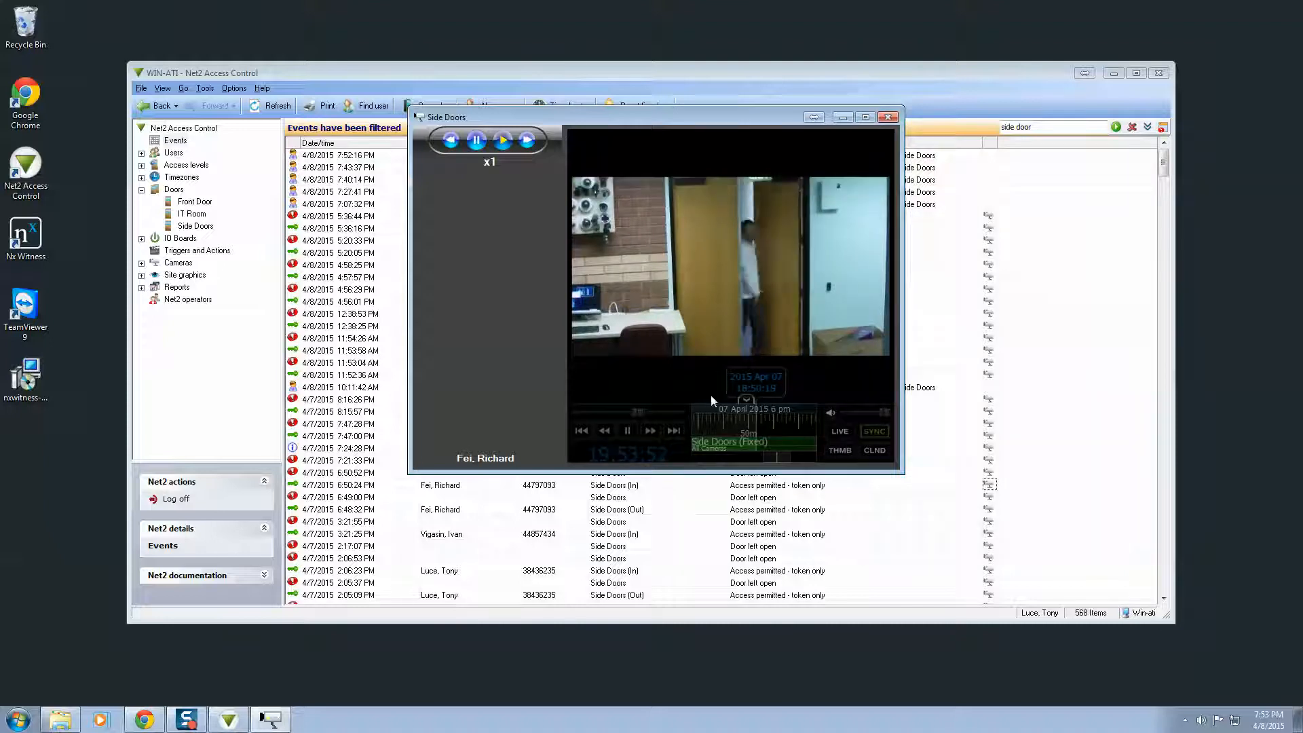
{"action": "left_click", "coordinate": [627, 430]}
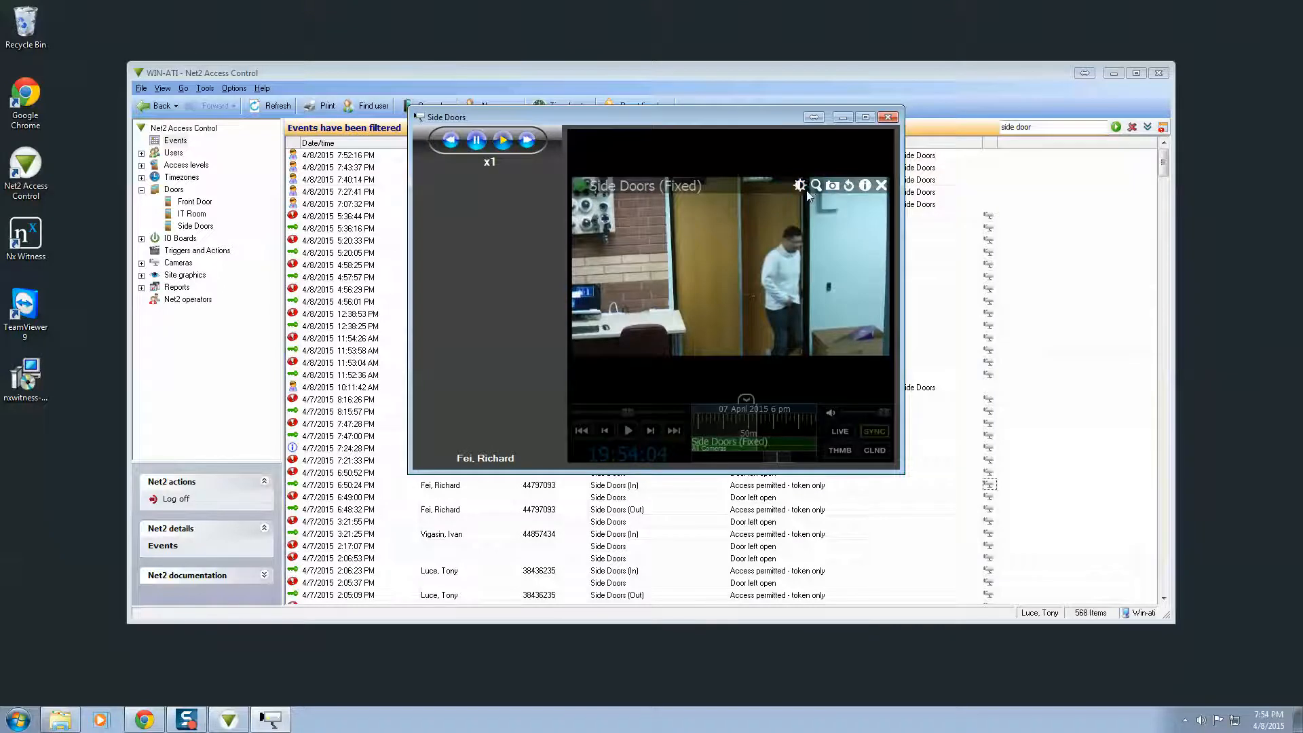
{"action": "left_click", "coordinate": [832, 186]}
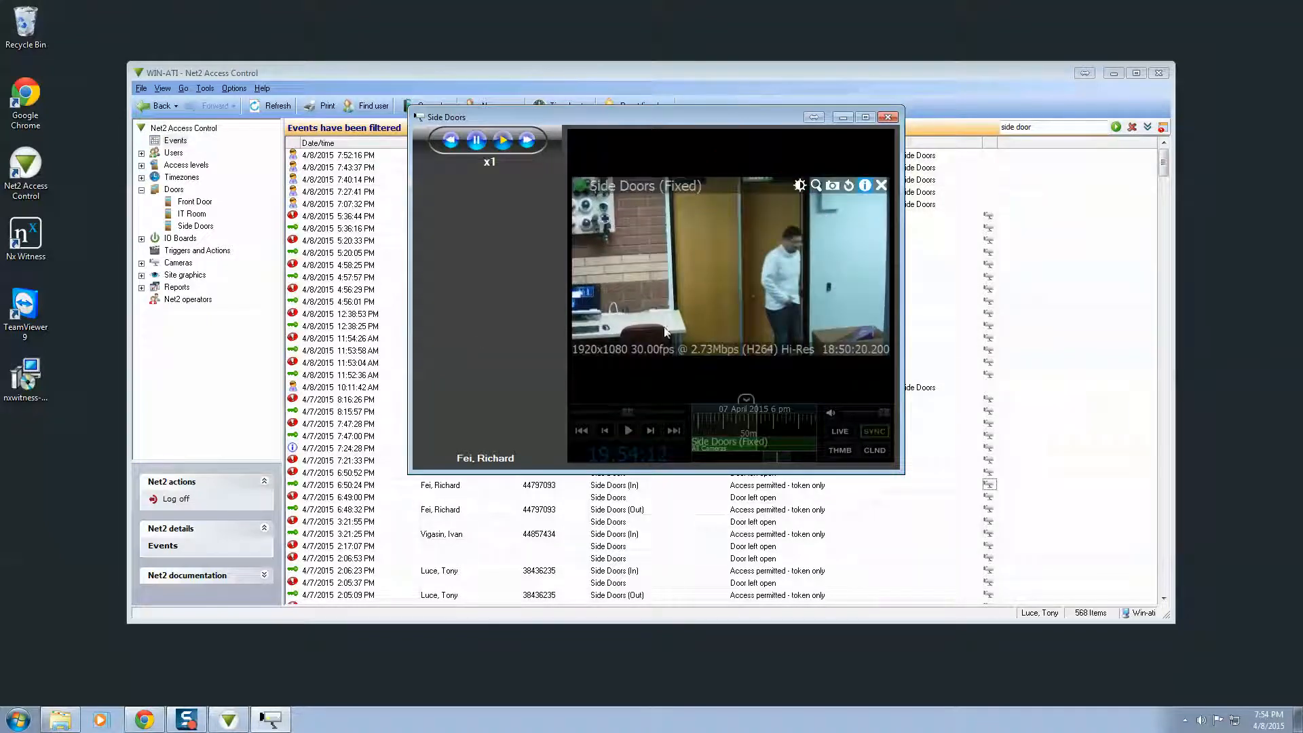
{"action": "mouse_move", "coordinate": [719, 305]}
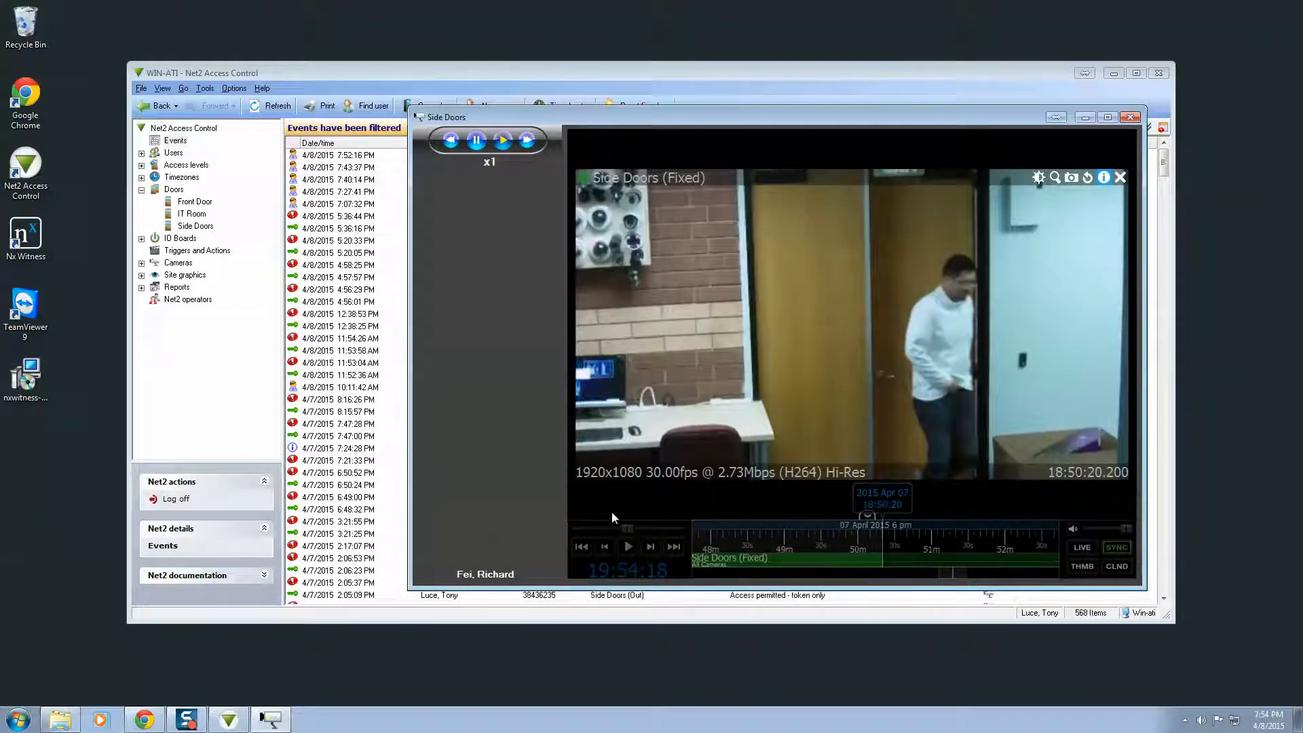
Step: Pause, step forward and replay the Side Doors clip, leaving it paused after the person exits
{"action": "left_click", "coordinate": [476, 138]}
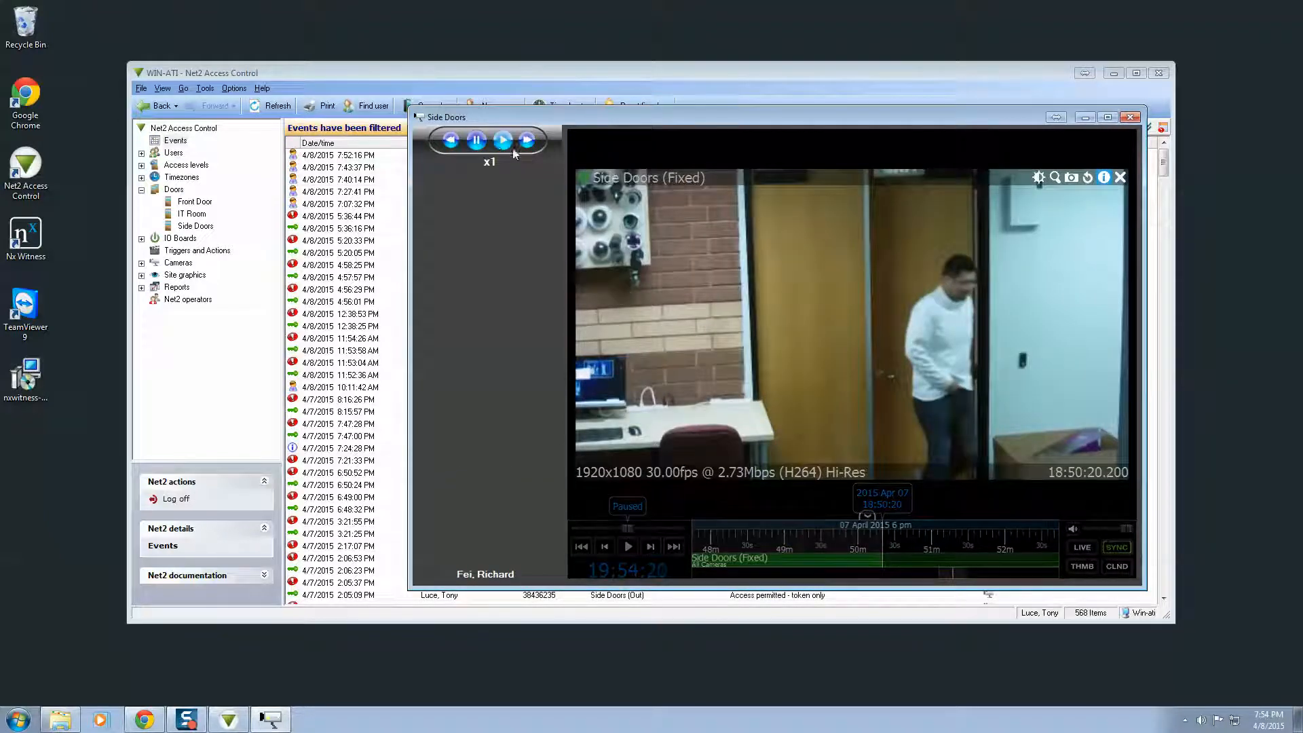
{"action": "left_click", "coordinate": [502, 139]}
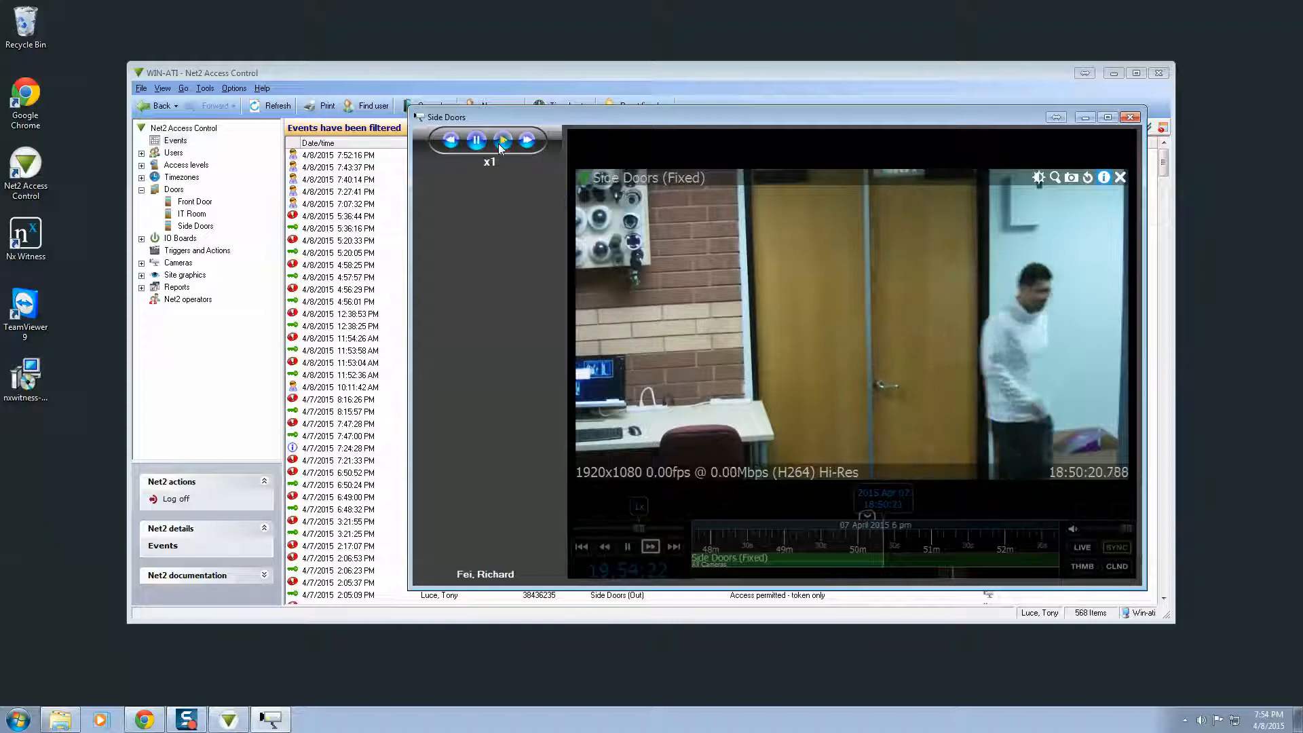
{"action": "left_click", "coordinate": [502, 139]}
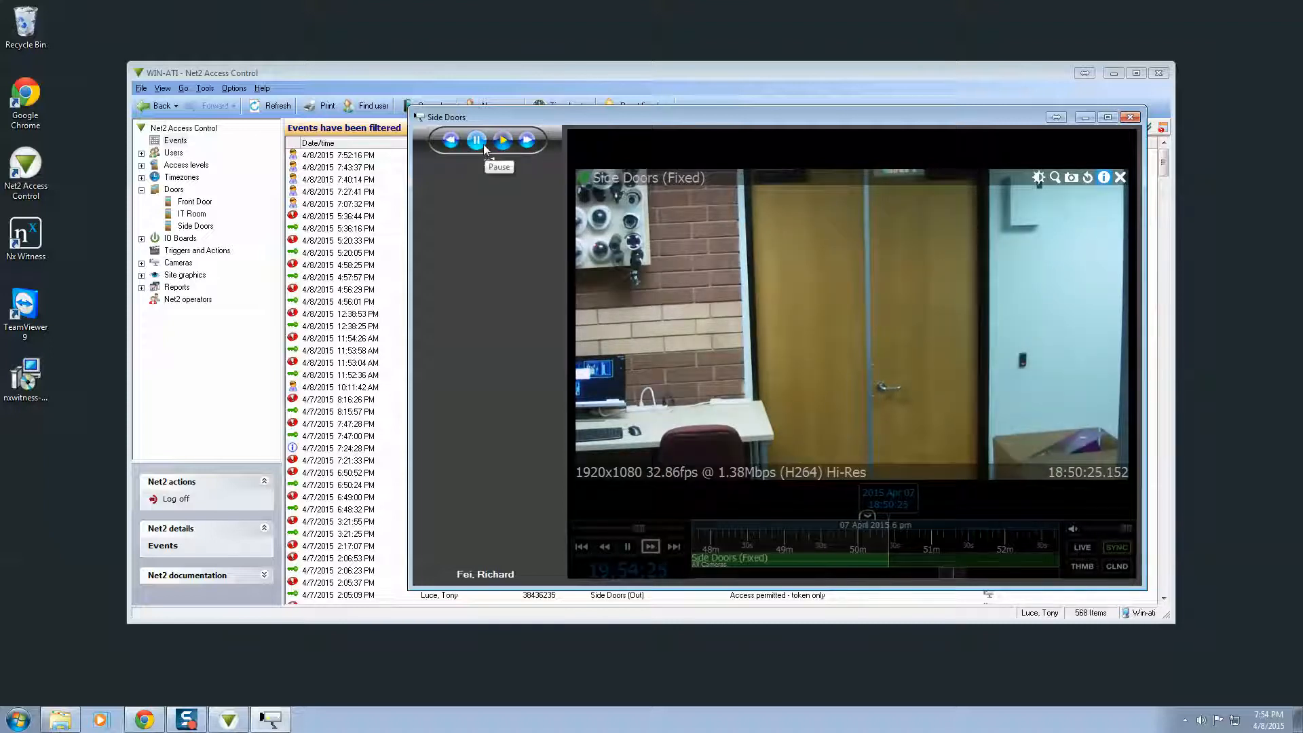
{"action": "left_click", "coordinate": [476, 138]}
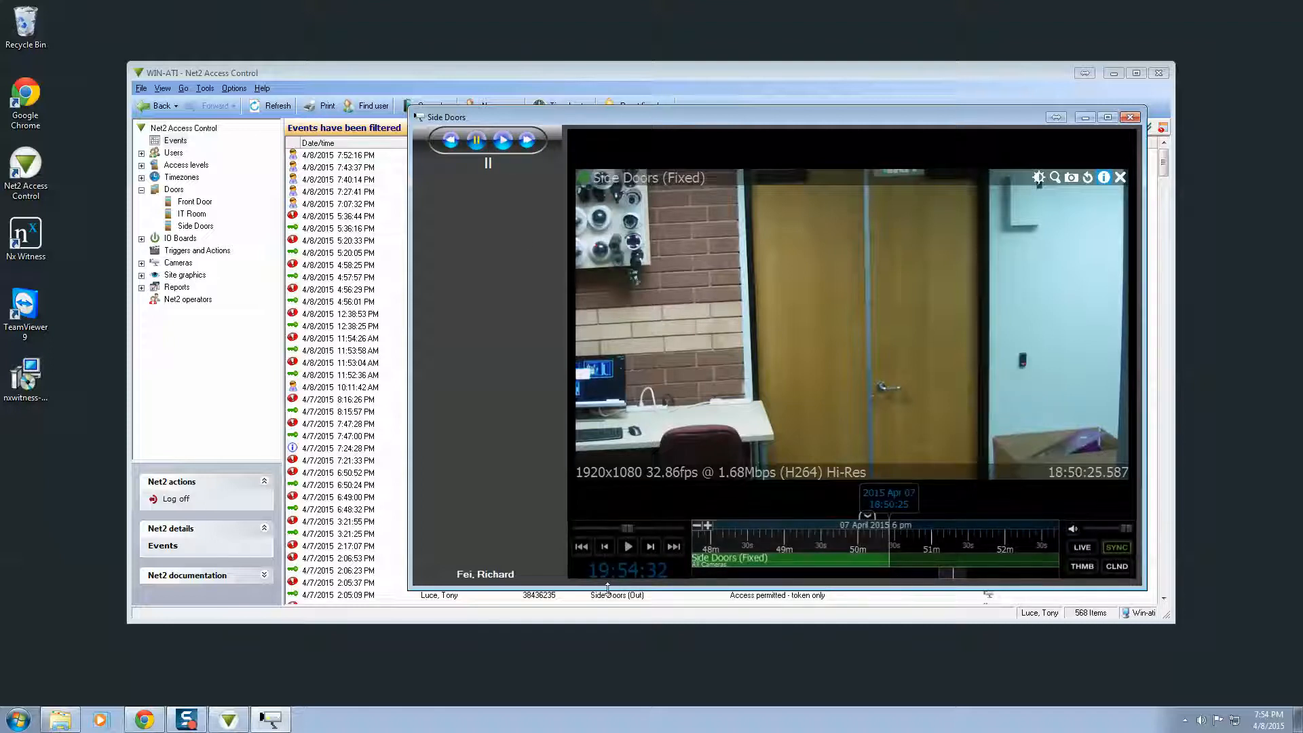
{"action": "left_click", "coordinate": [626, 547]}
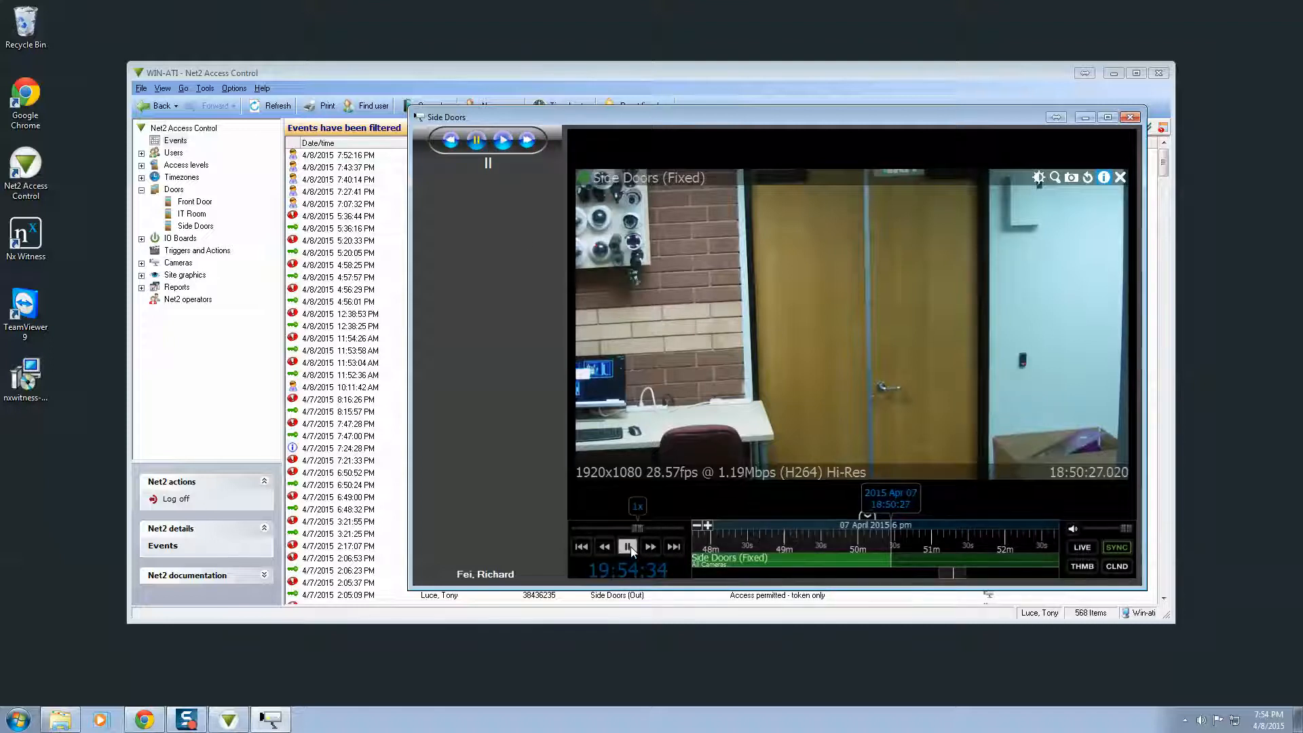
{"action": "left_click", "coordinate": [627, 547]}
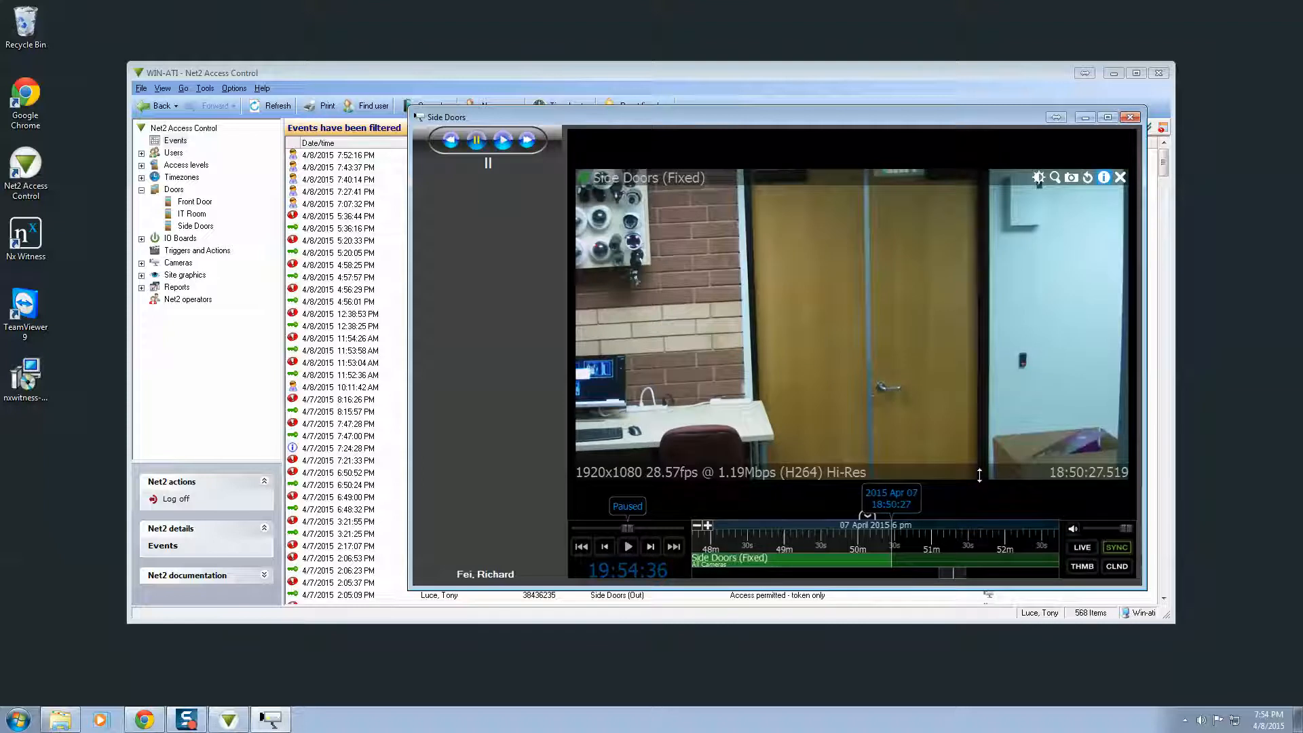